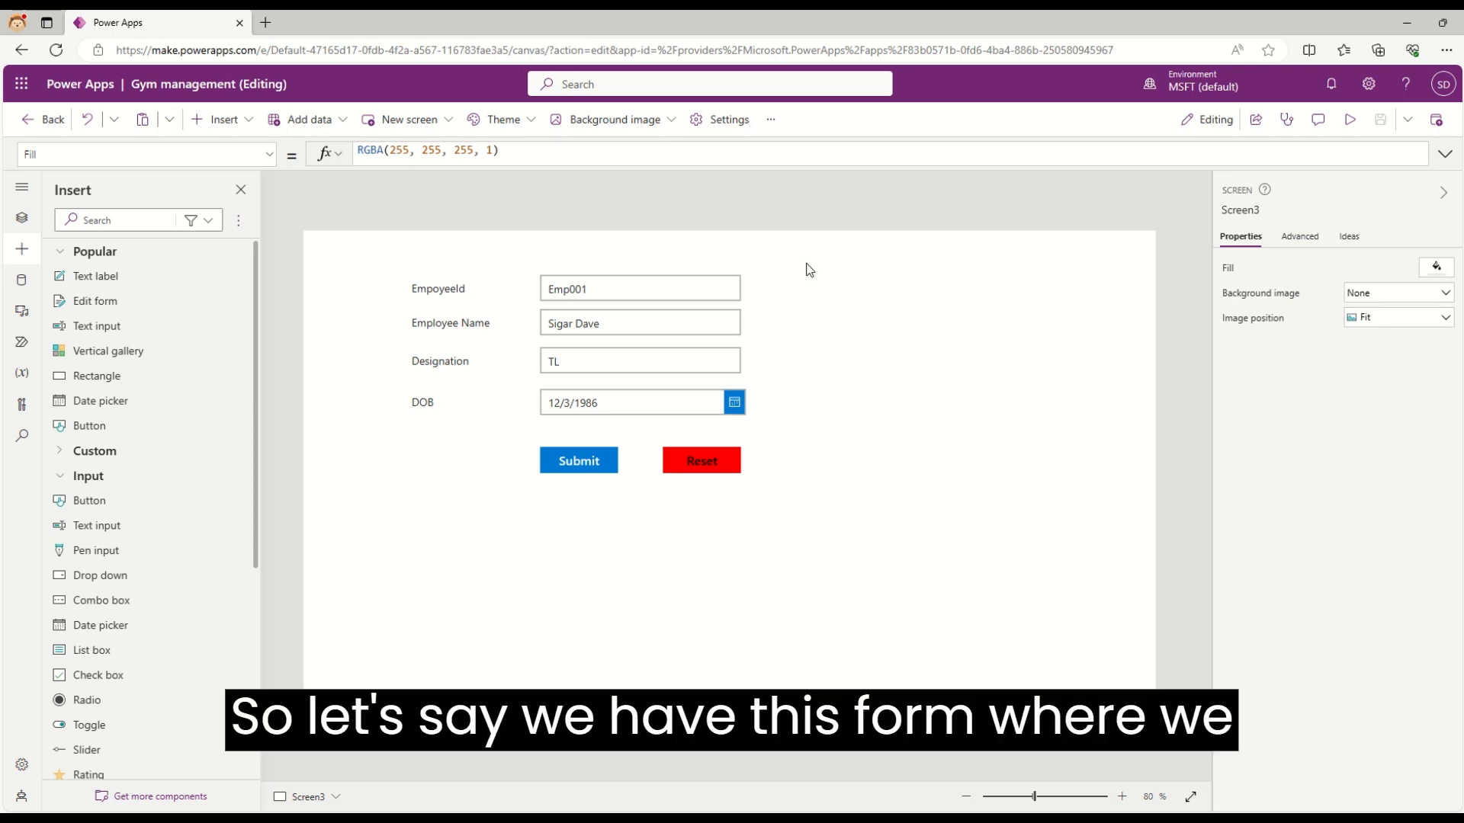
mouse_move(687, 361)
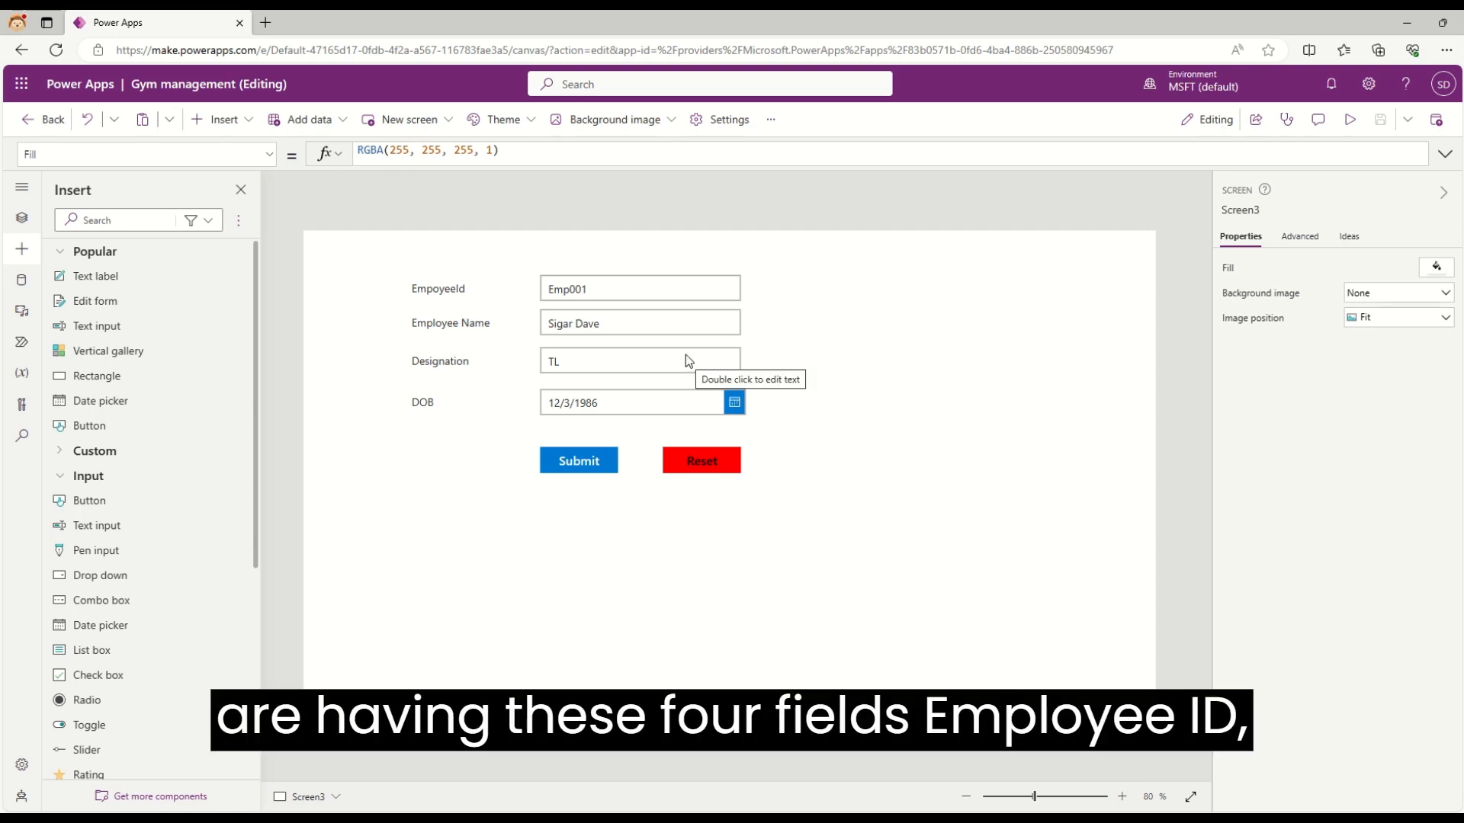
mouse_move(839, 333)
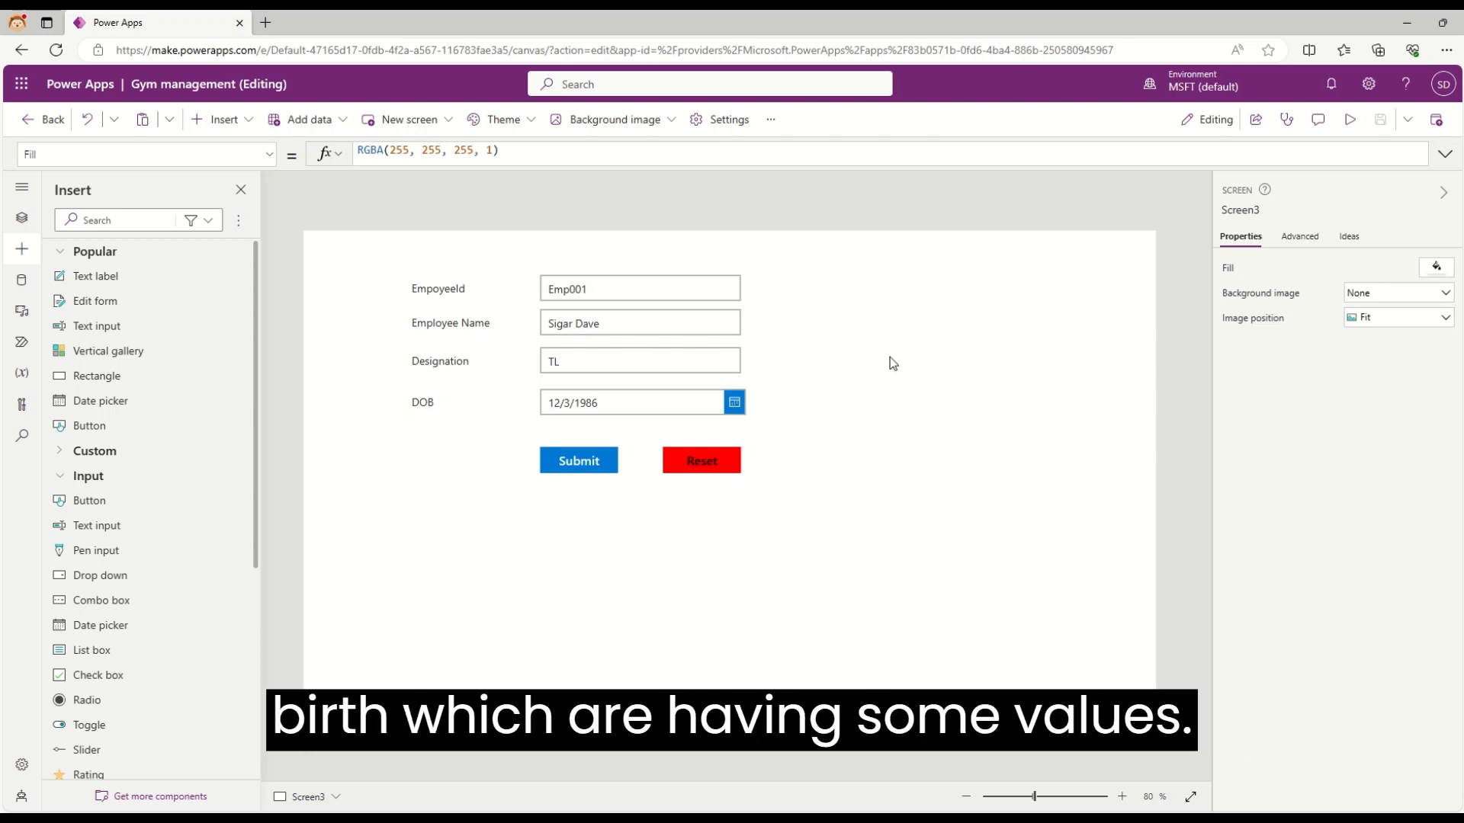
Select the Reset button and choose its OnSelect property in the formula bar
left_click(701, 460)
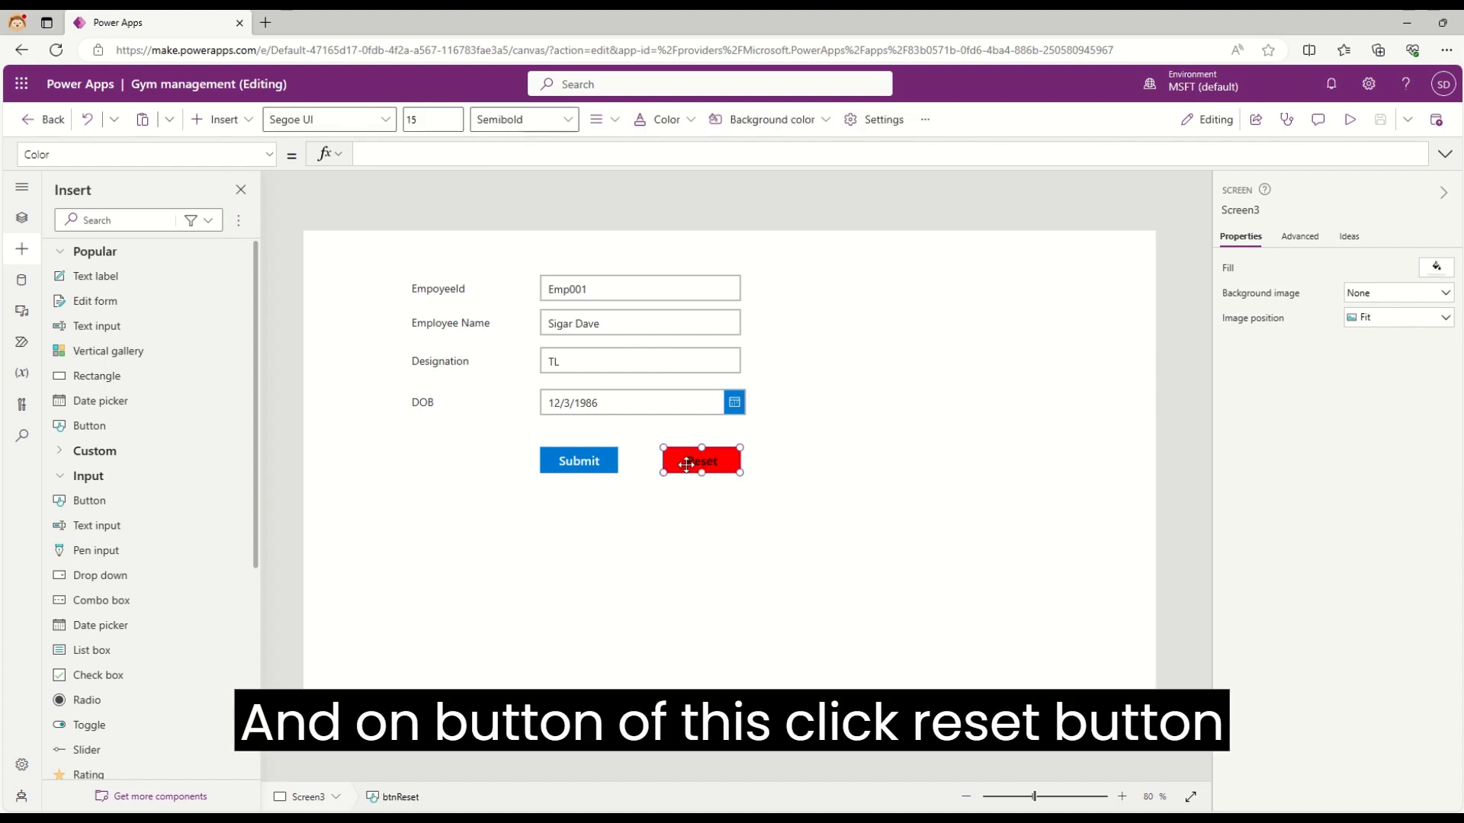
left_click(699, 461)
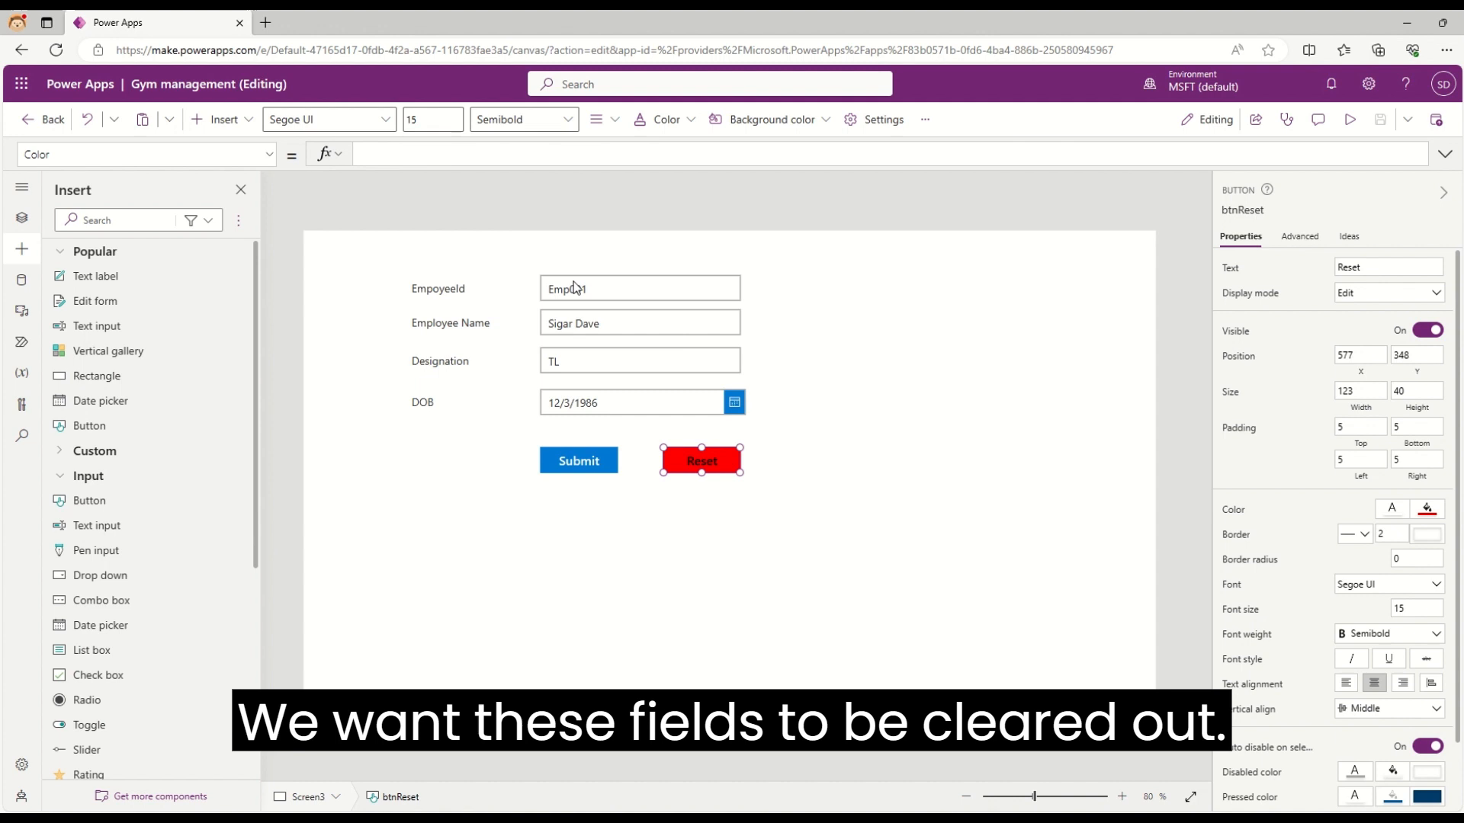
mouse_move(851, 577)
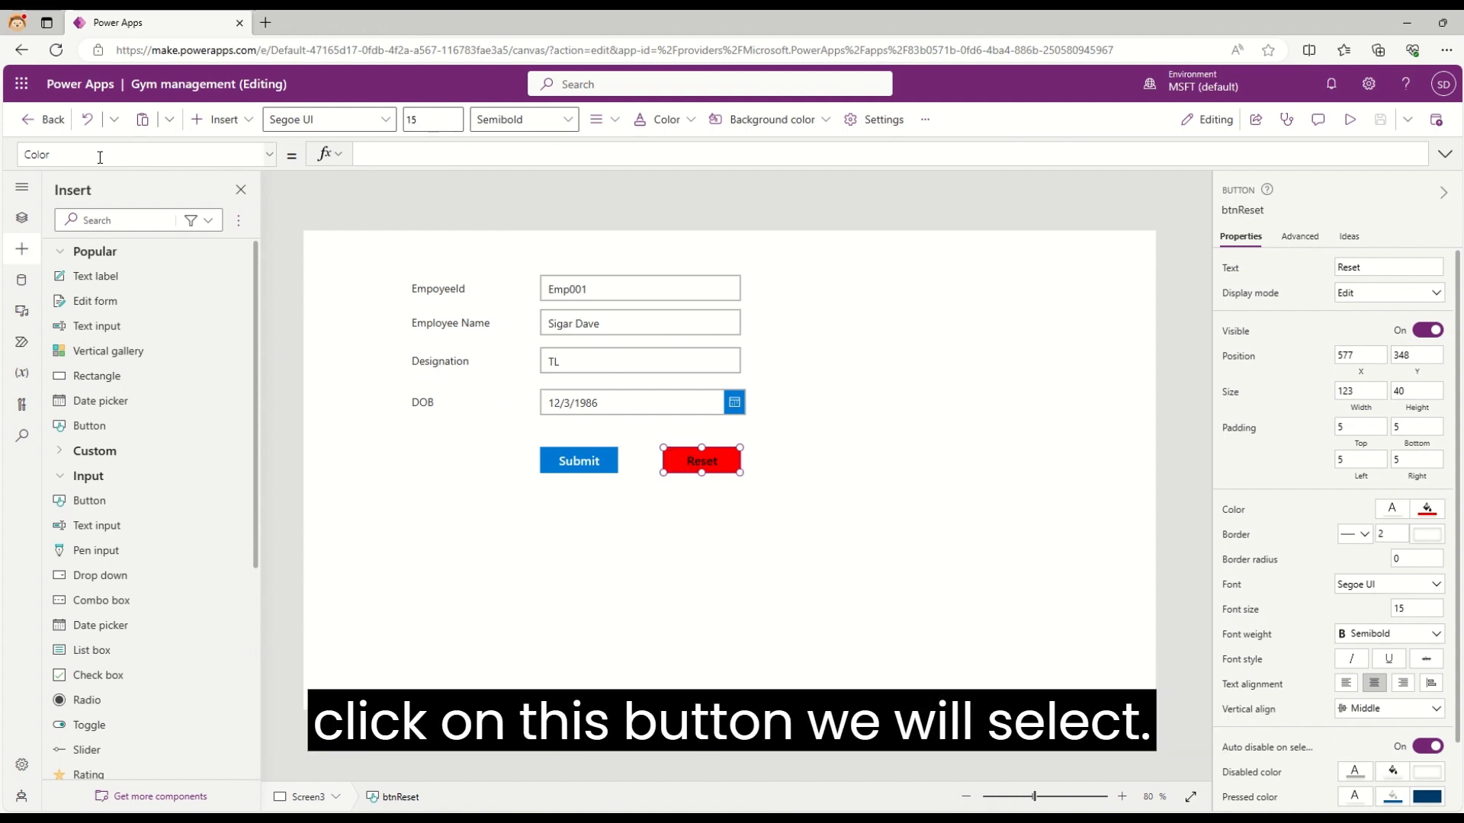
type("Se")
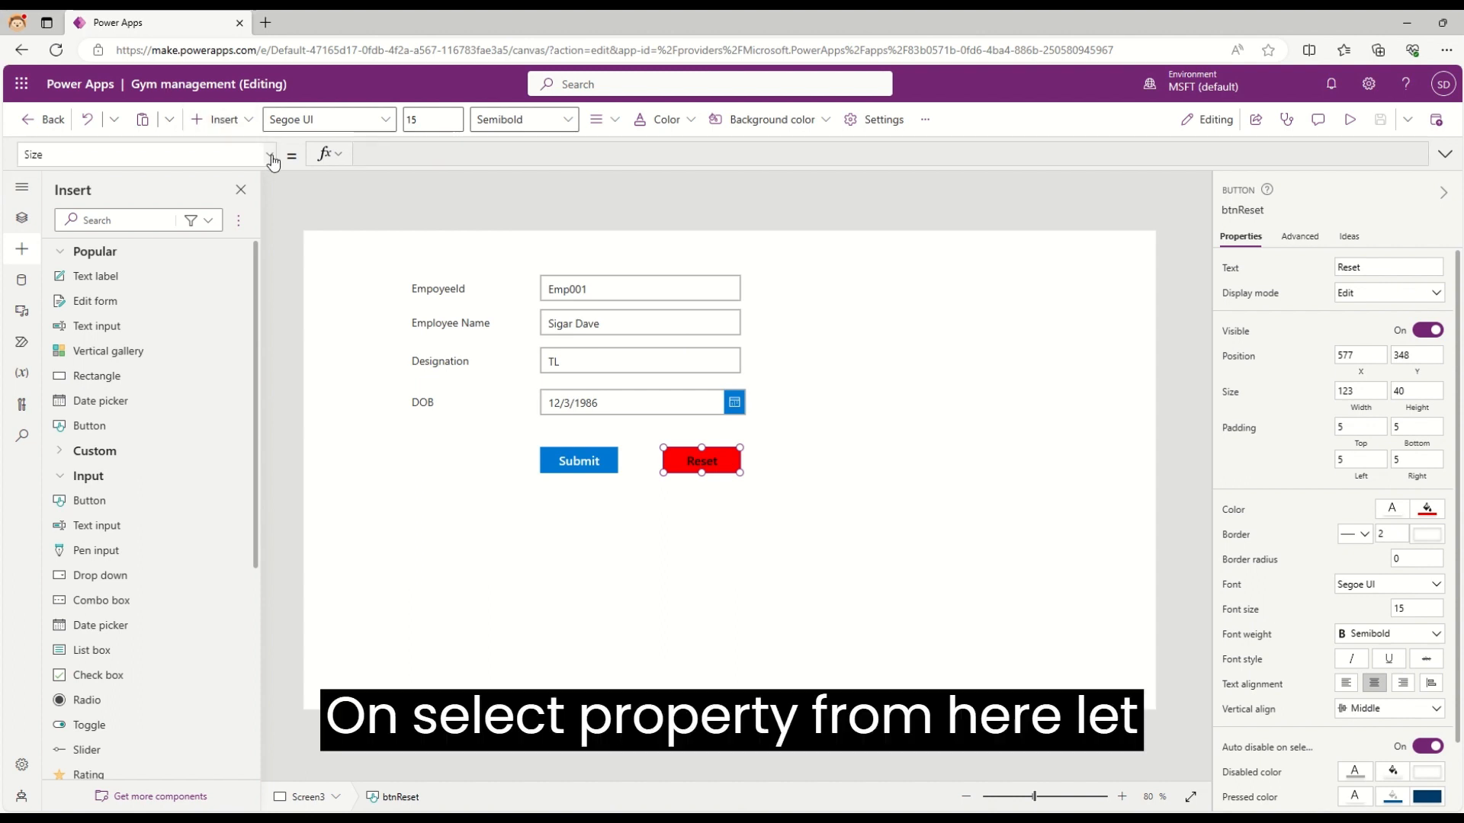
left_click(269, 154)
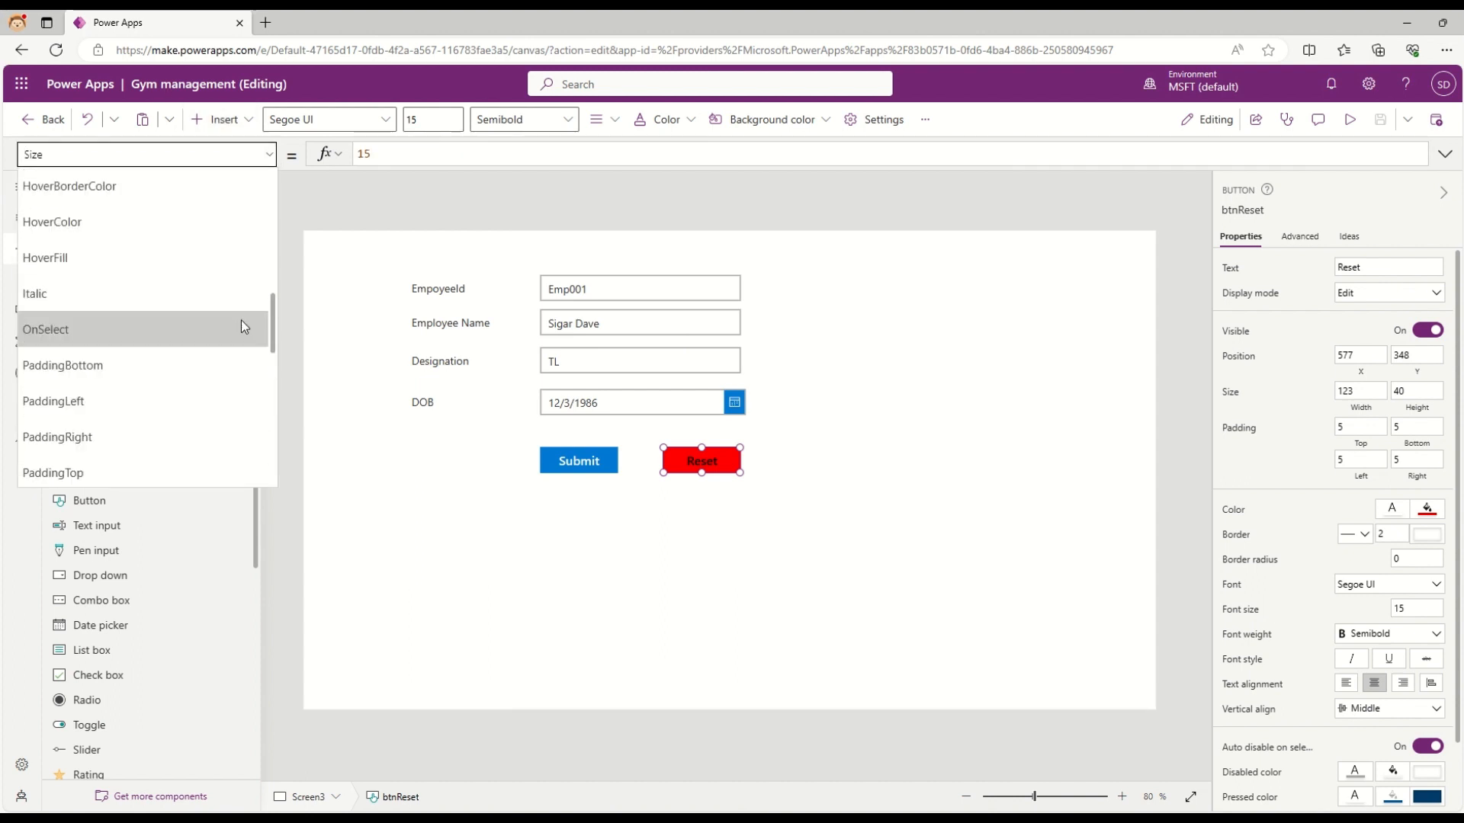
left_click(45, 330)
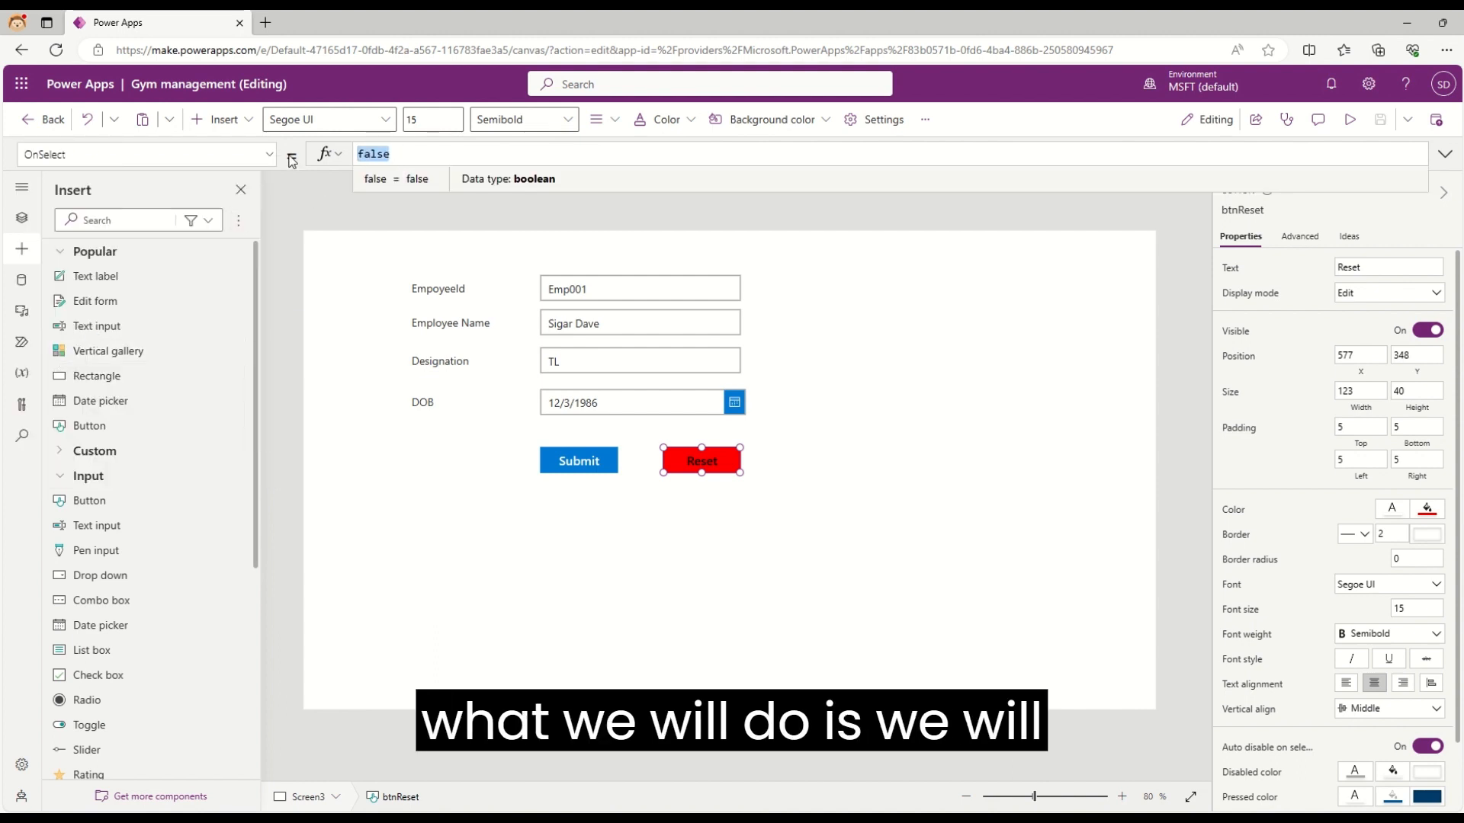
Begin OnSelect with Reset(txtEmpId); and a second Reset call, expanding the formula bar for multiple lines
type("reset(")
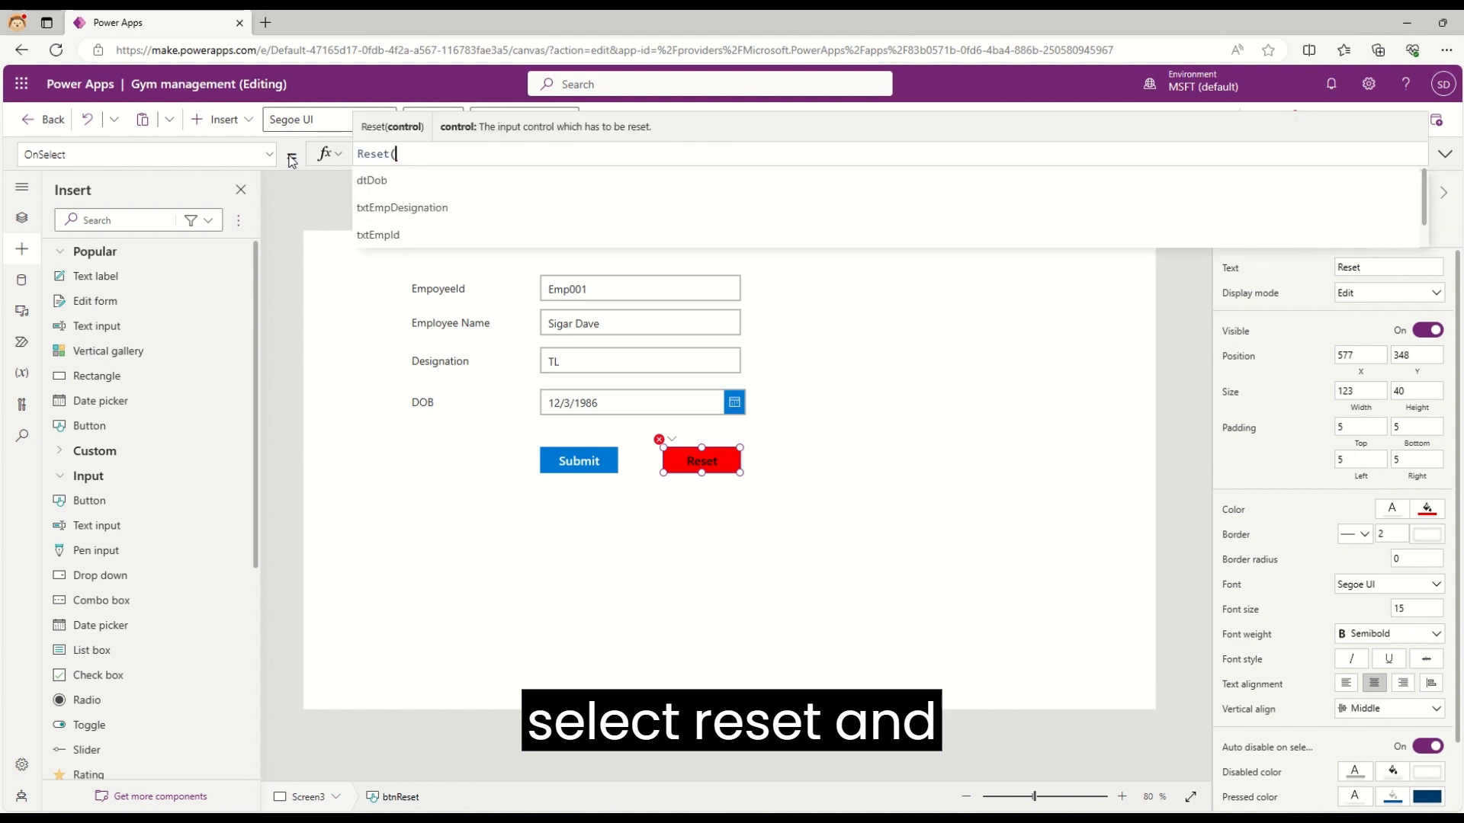
type("txt")
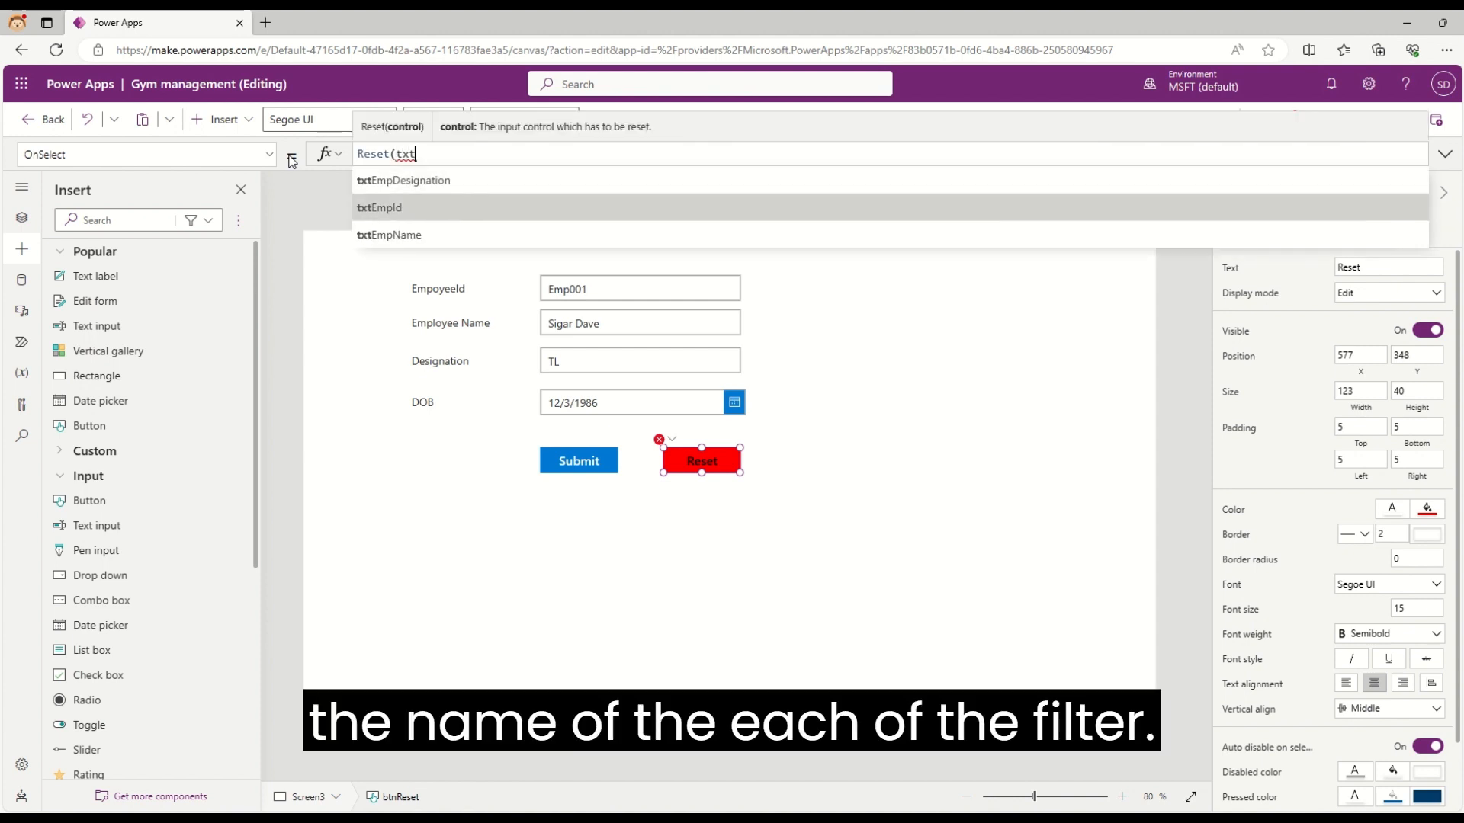
left_click(380, 207)
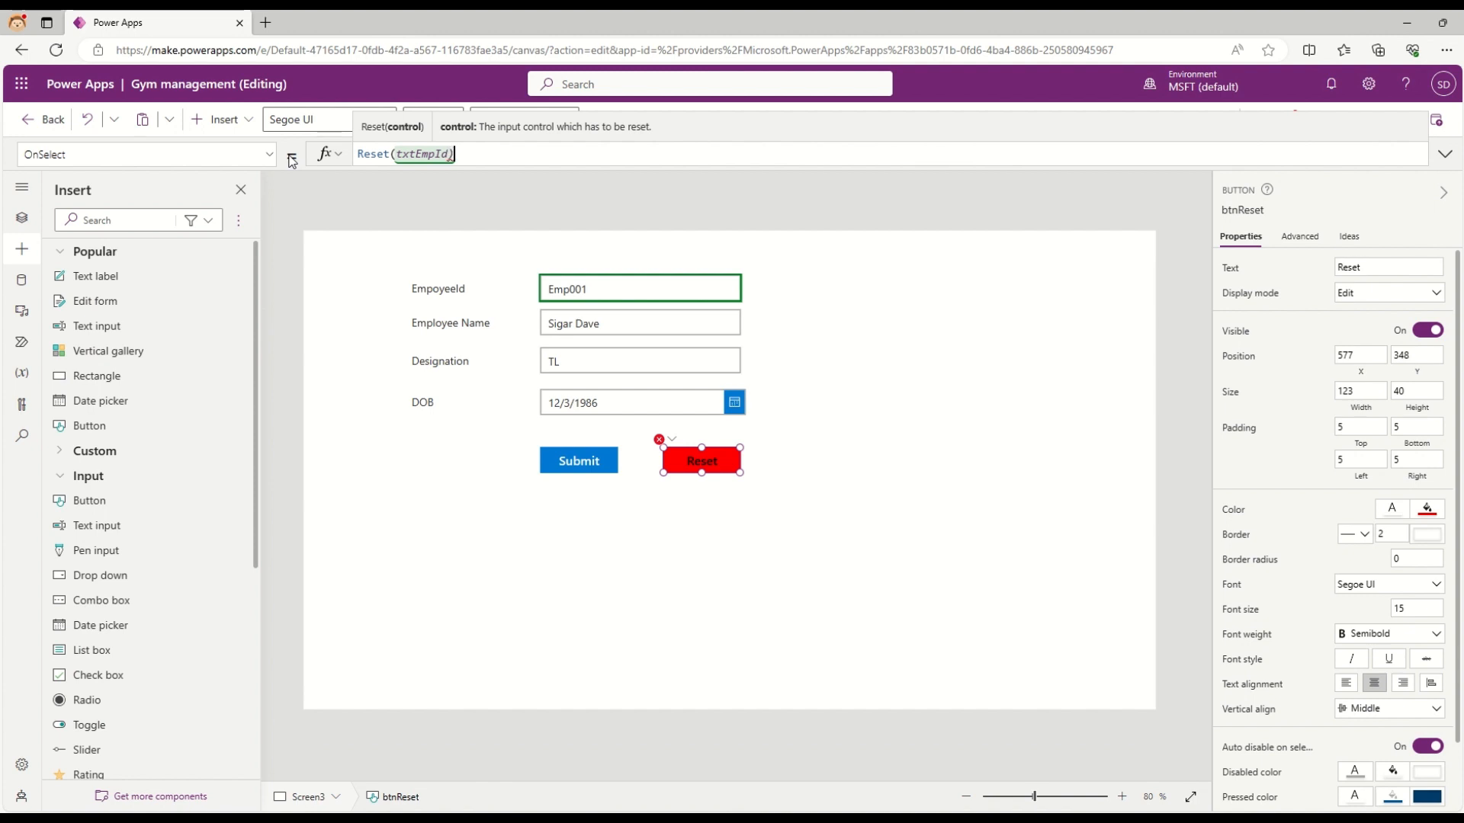
type(";")
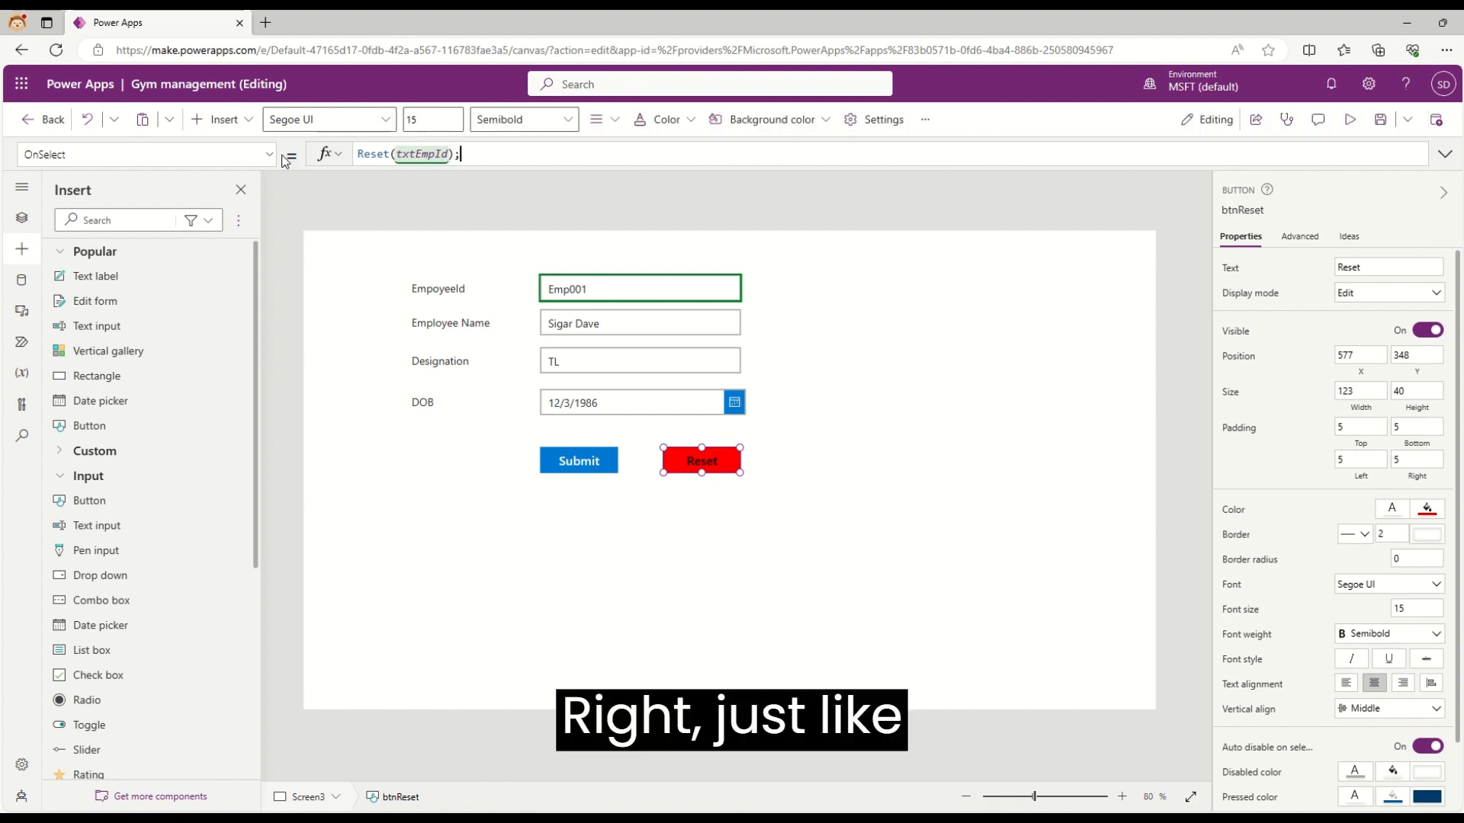
type("Reset")
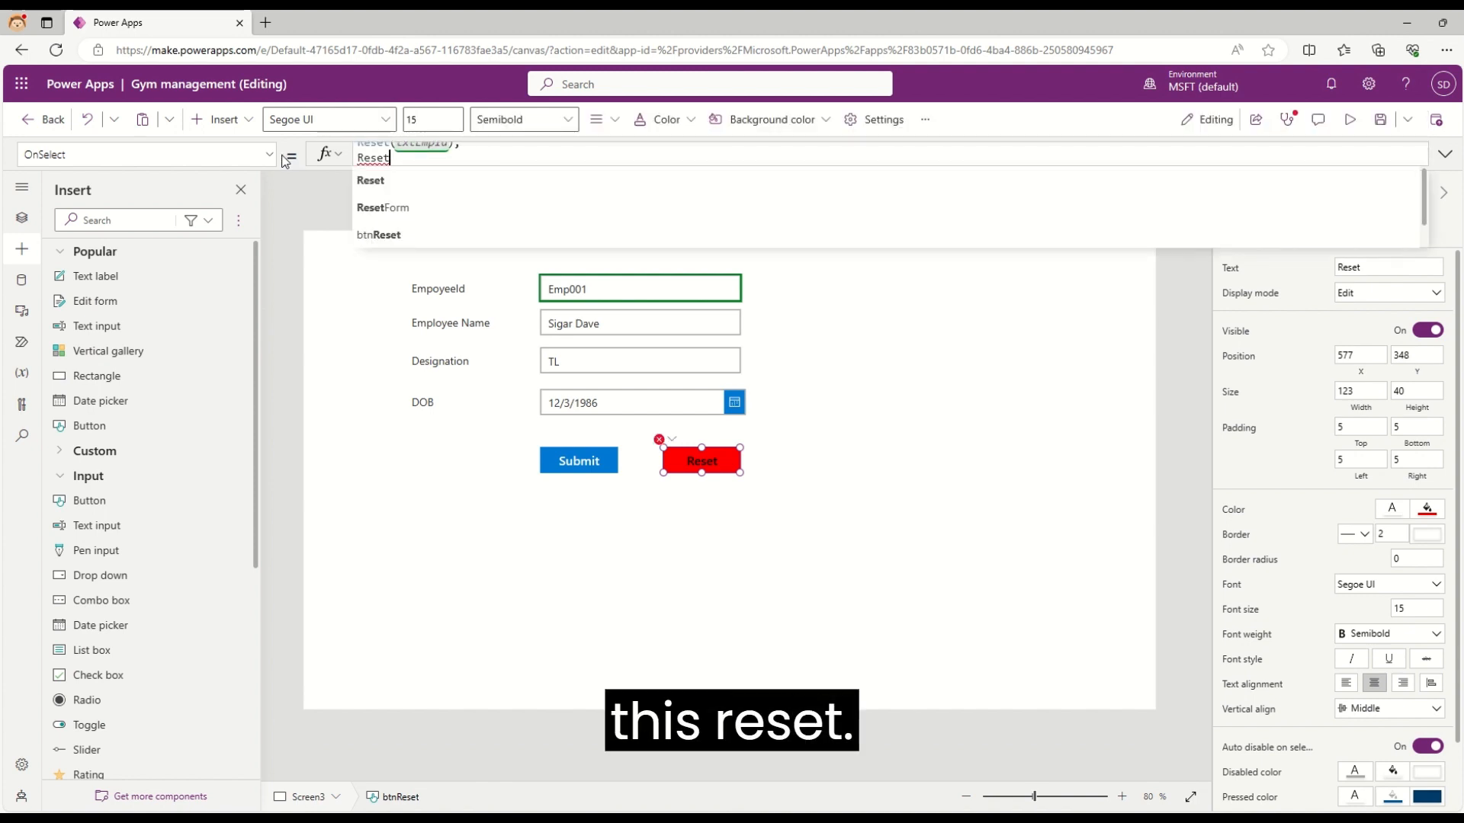
type("txtEmpName);")
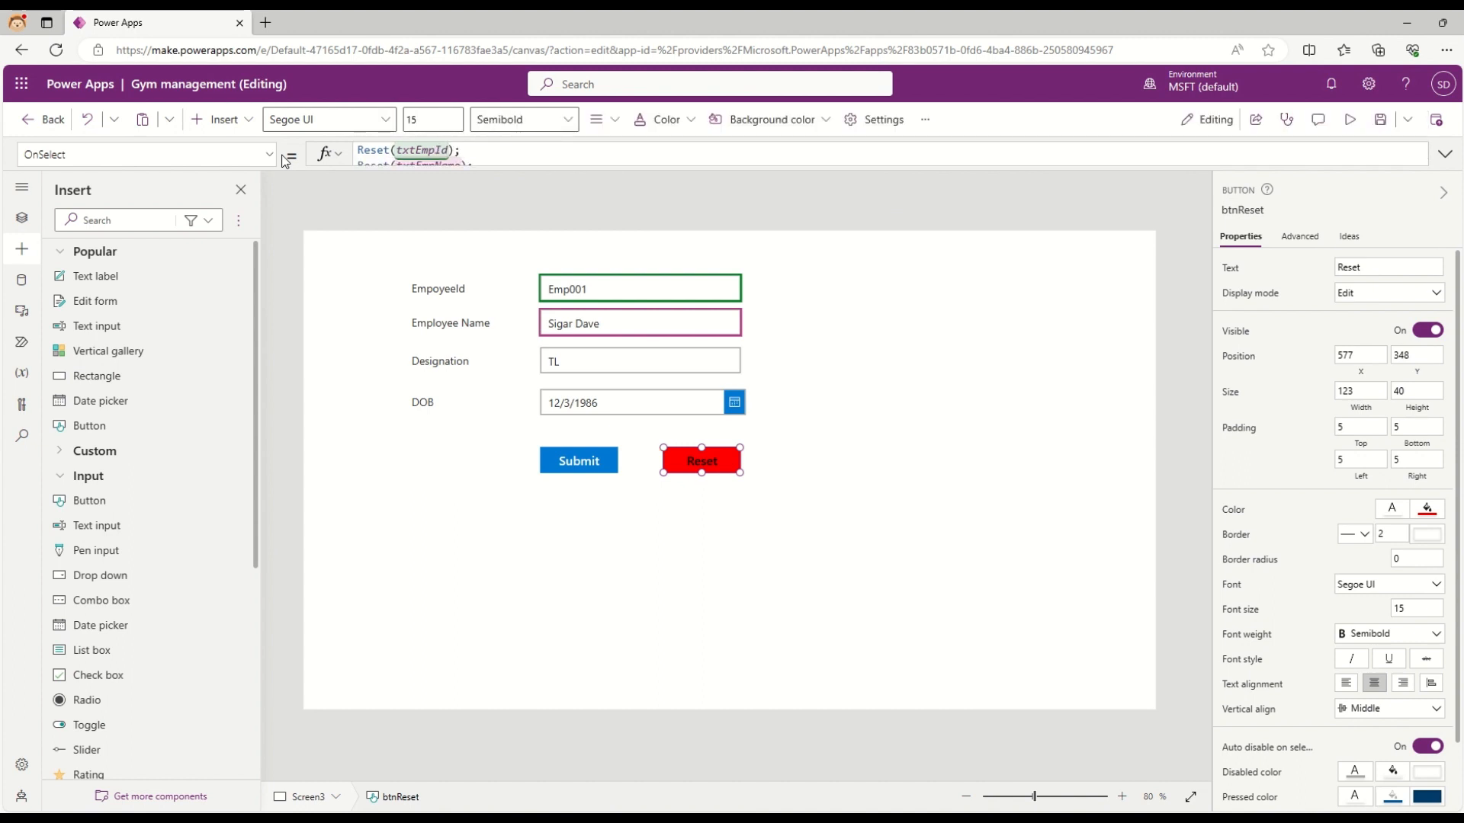
left_click(1444, 154)
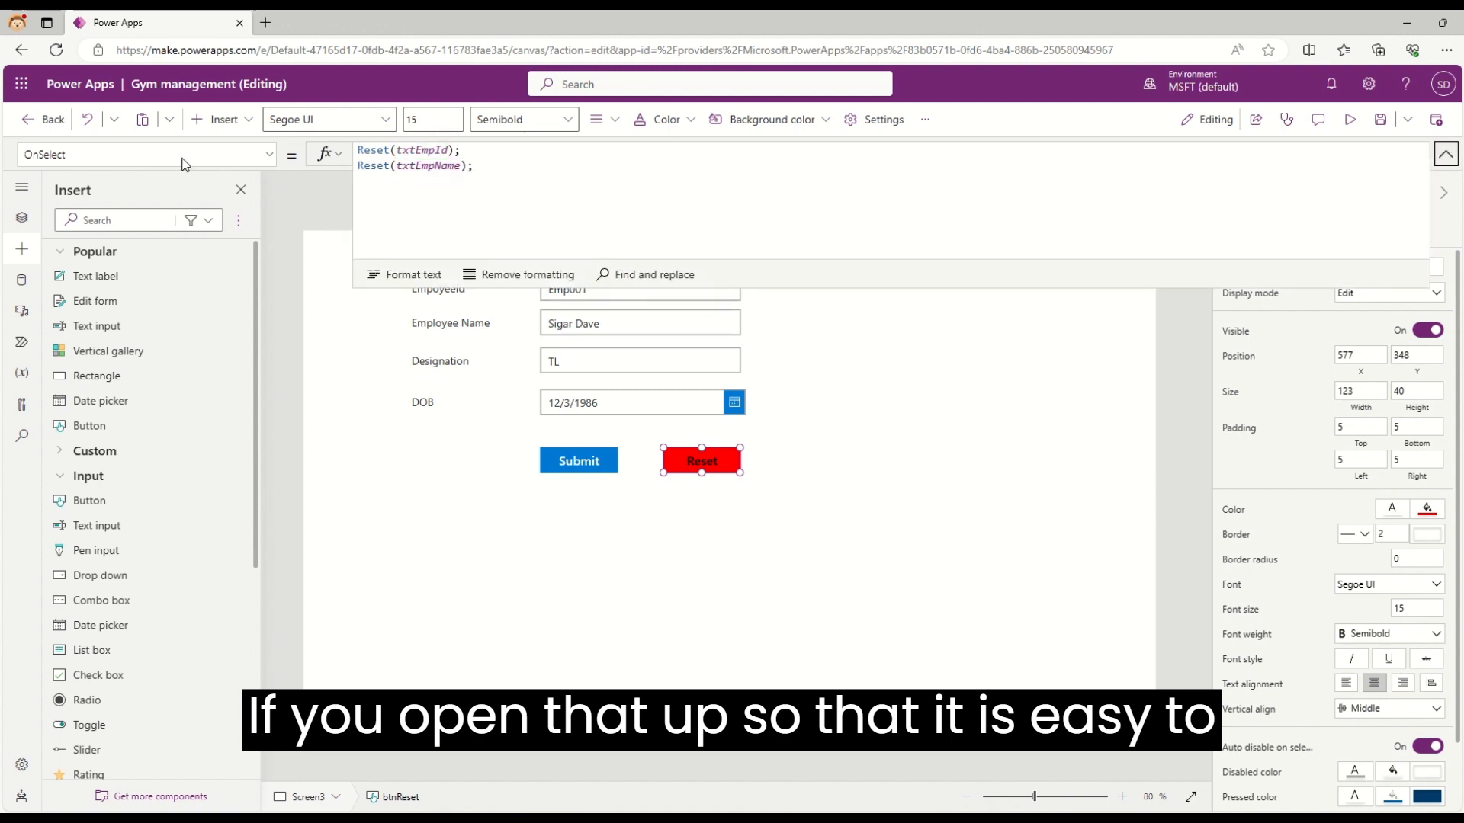
Complete the chain with Reset(txtEmpName); Reset(txtEmpDesignation); Reset(dtDob)
type("tx")
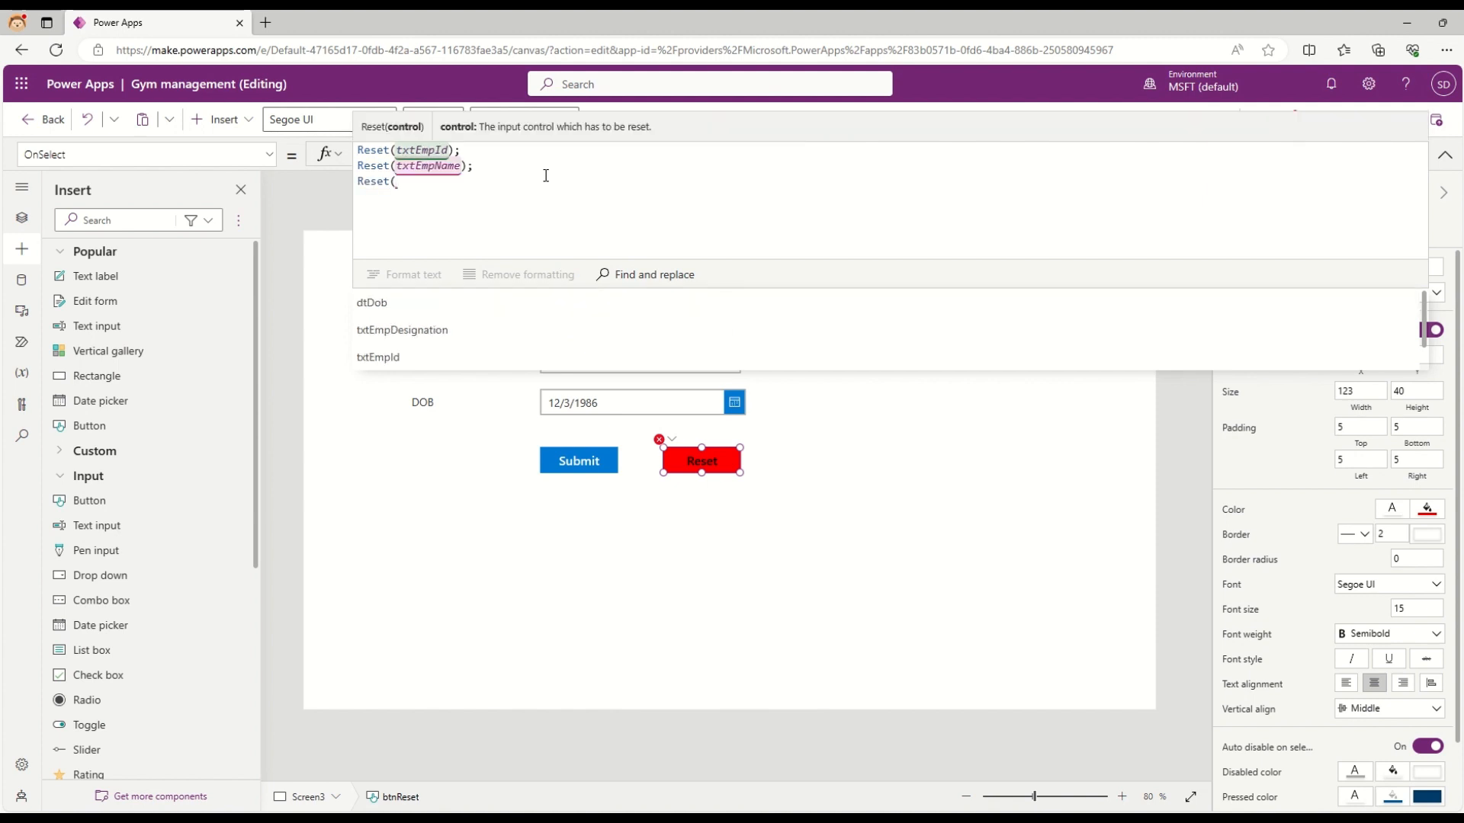
type("txtd")
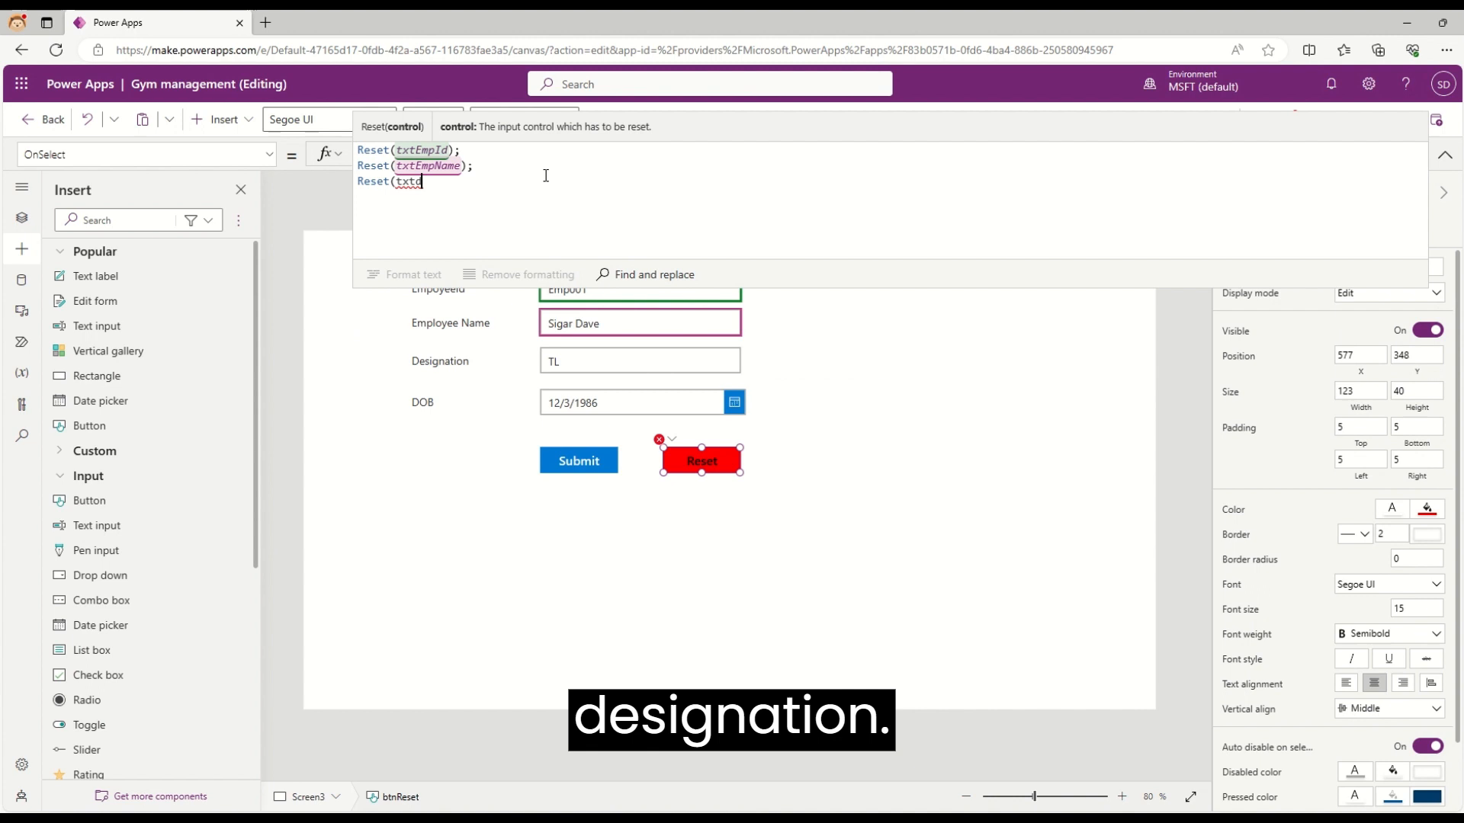
type("EmpDesignation);")
type("re")
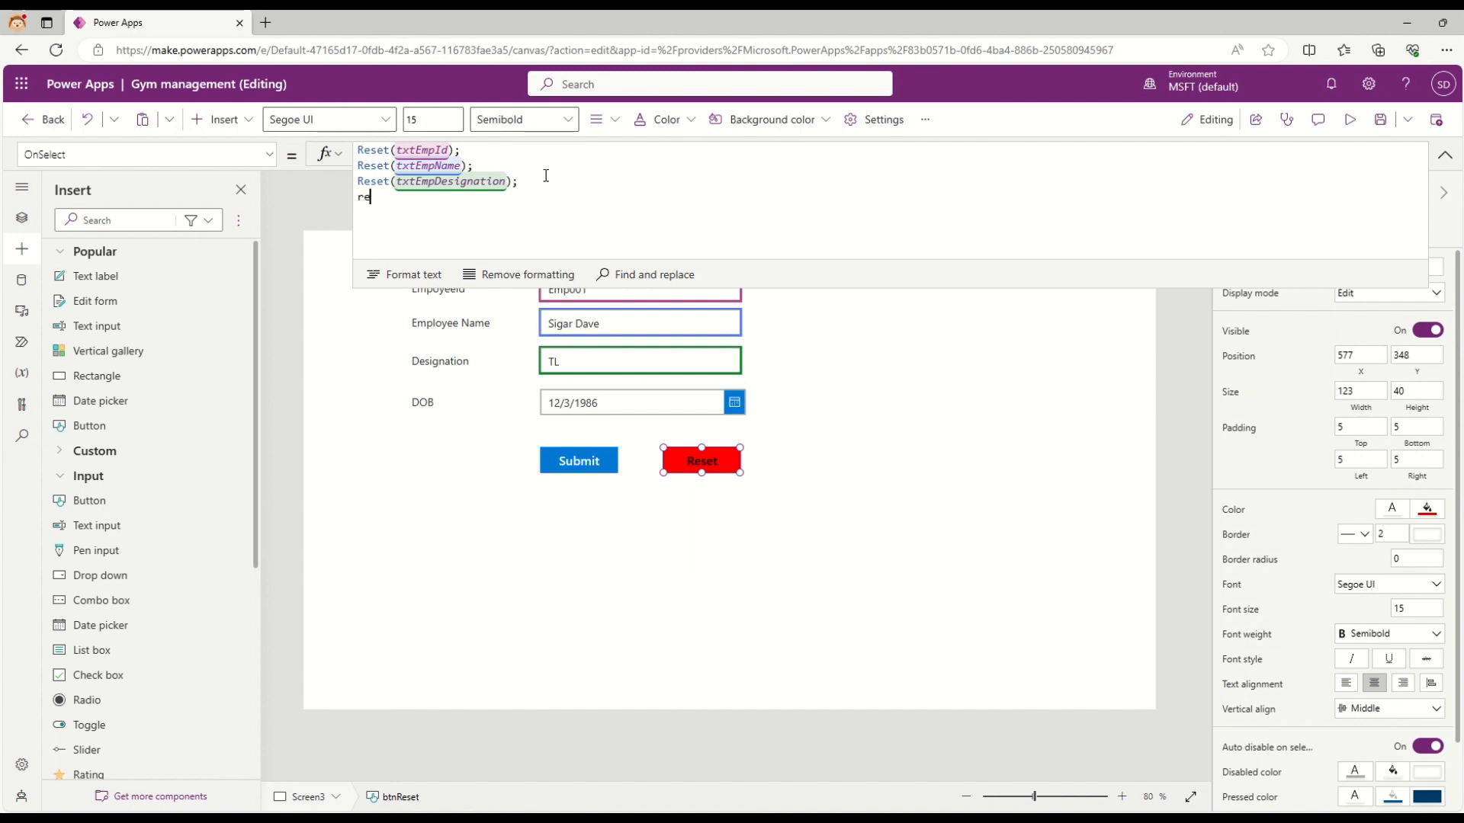
type("Reset(")
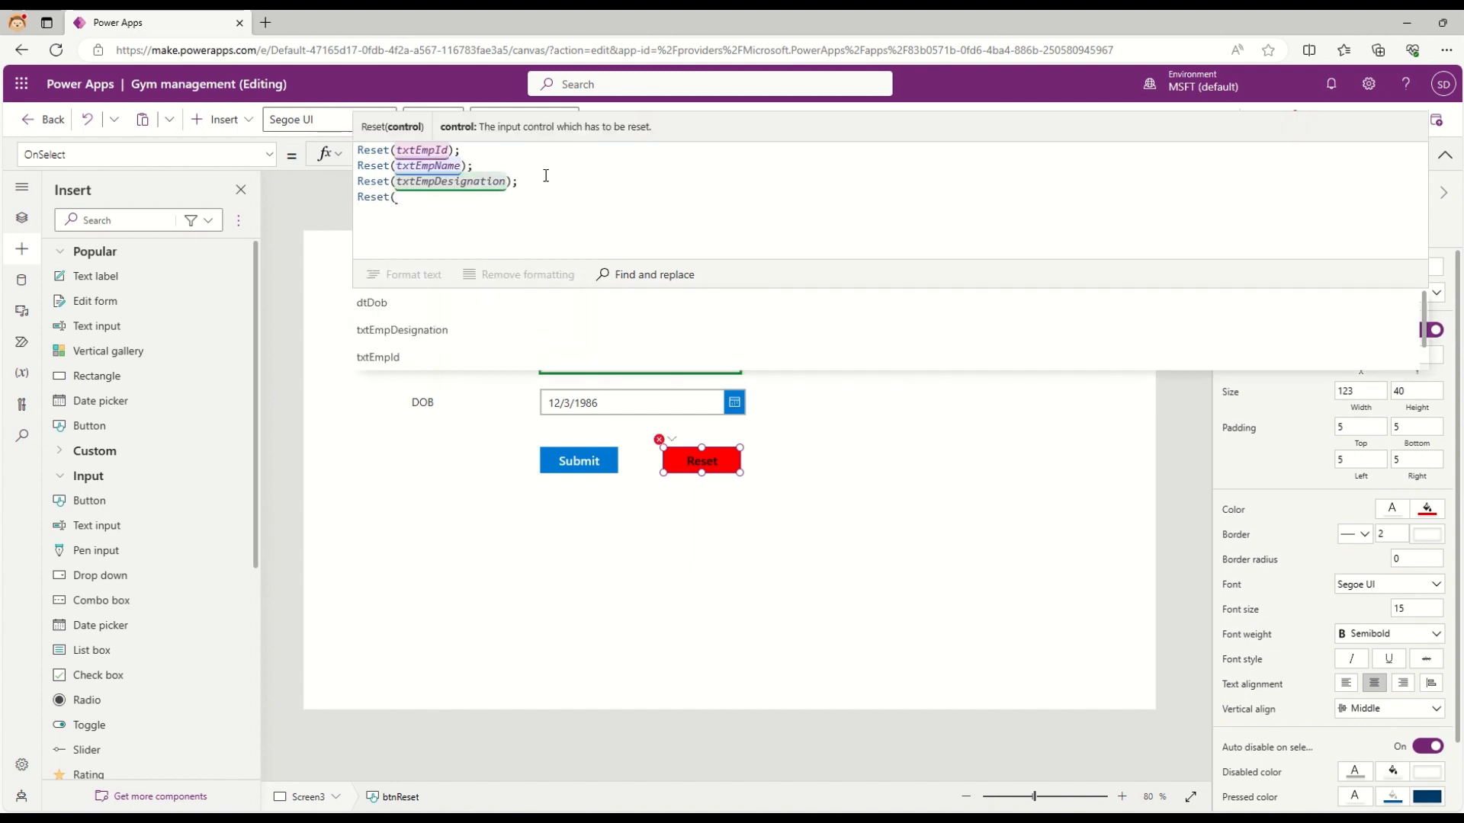
type("d")
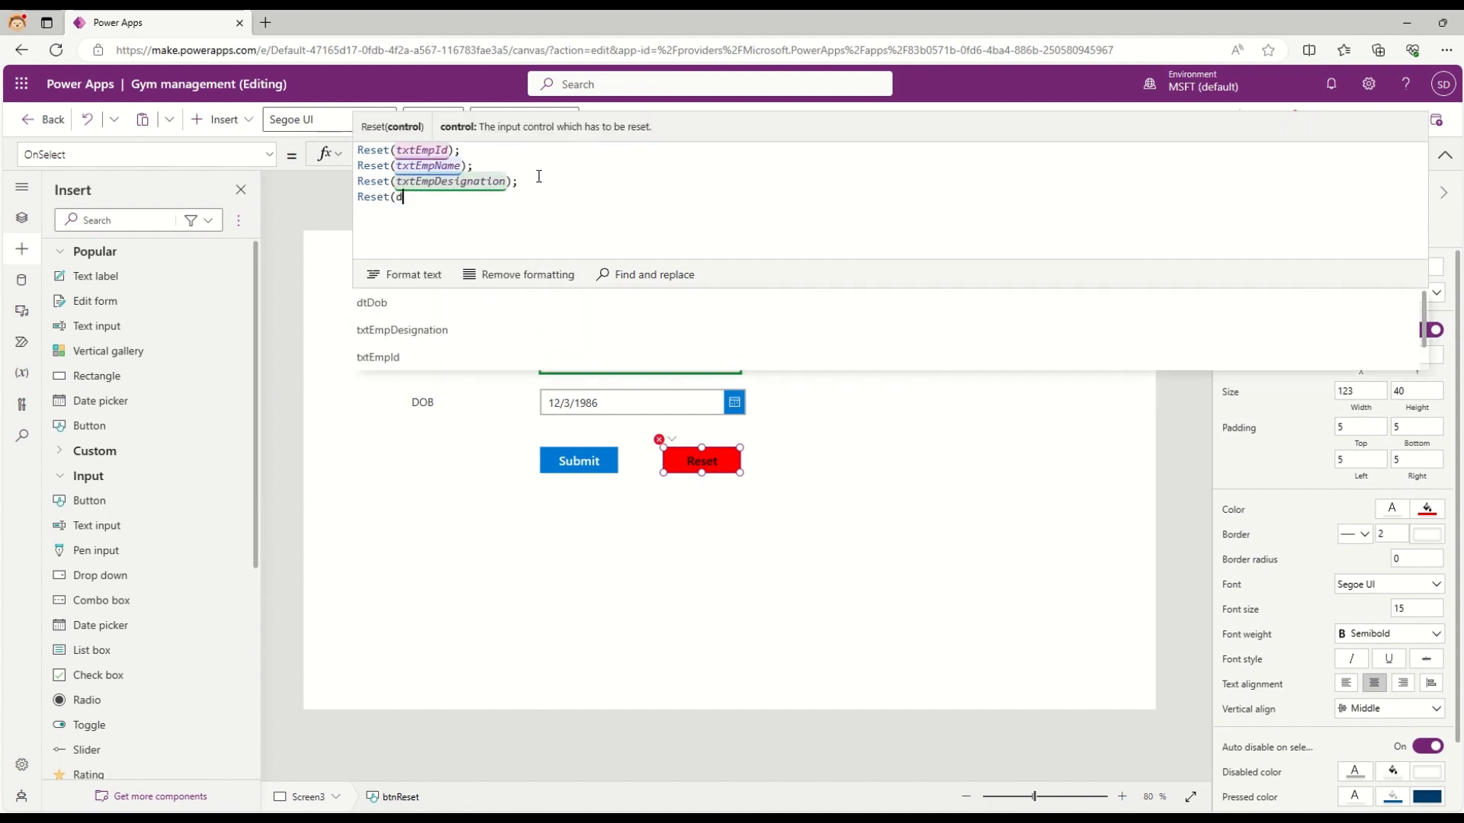
type("td")
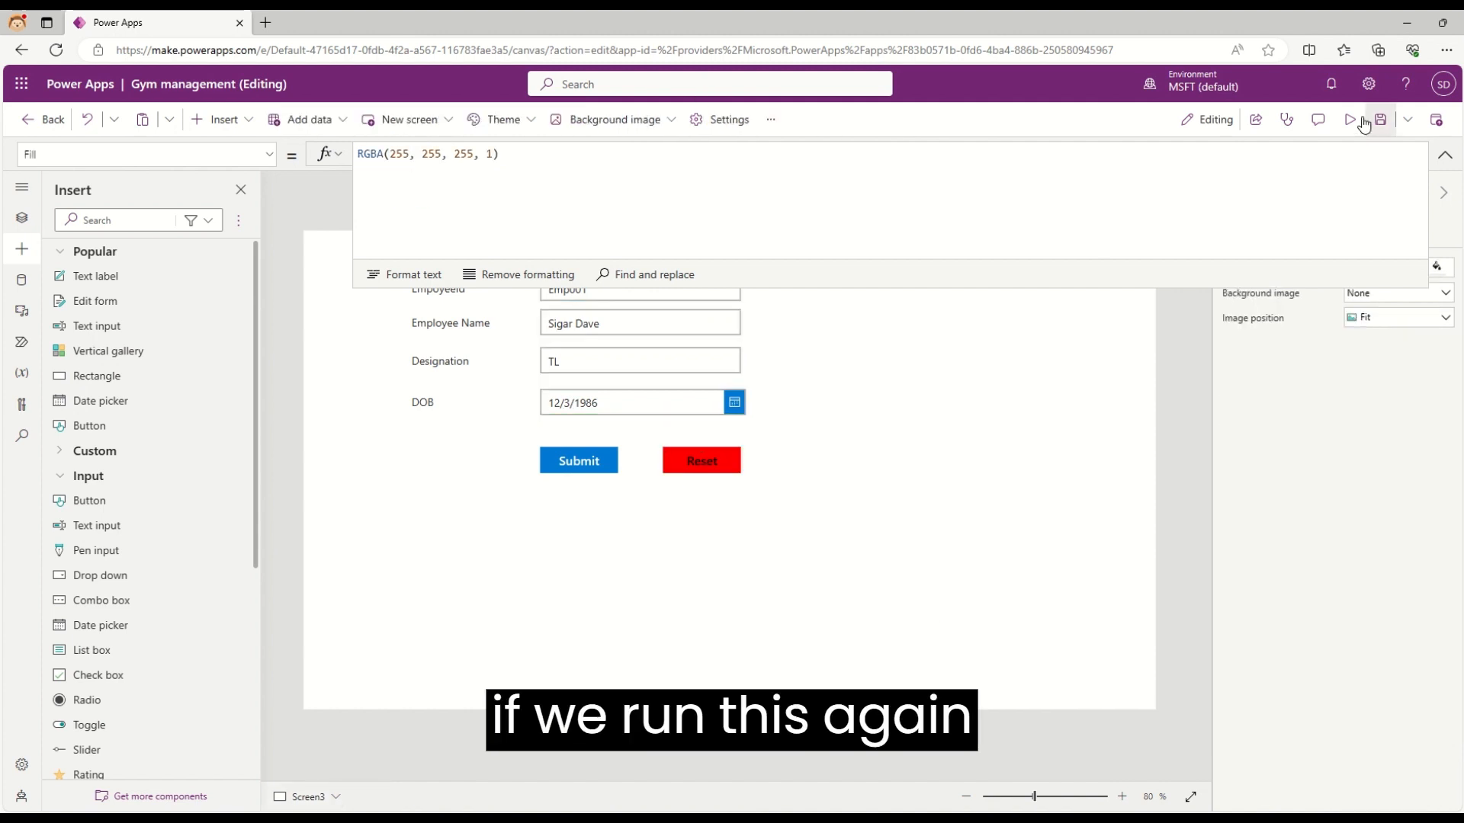
Run the app in preview, use Reset to clear the four fields, then close preview
left_click(1349, 119)
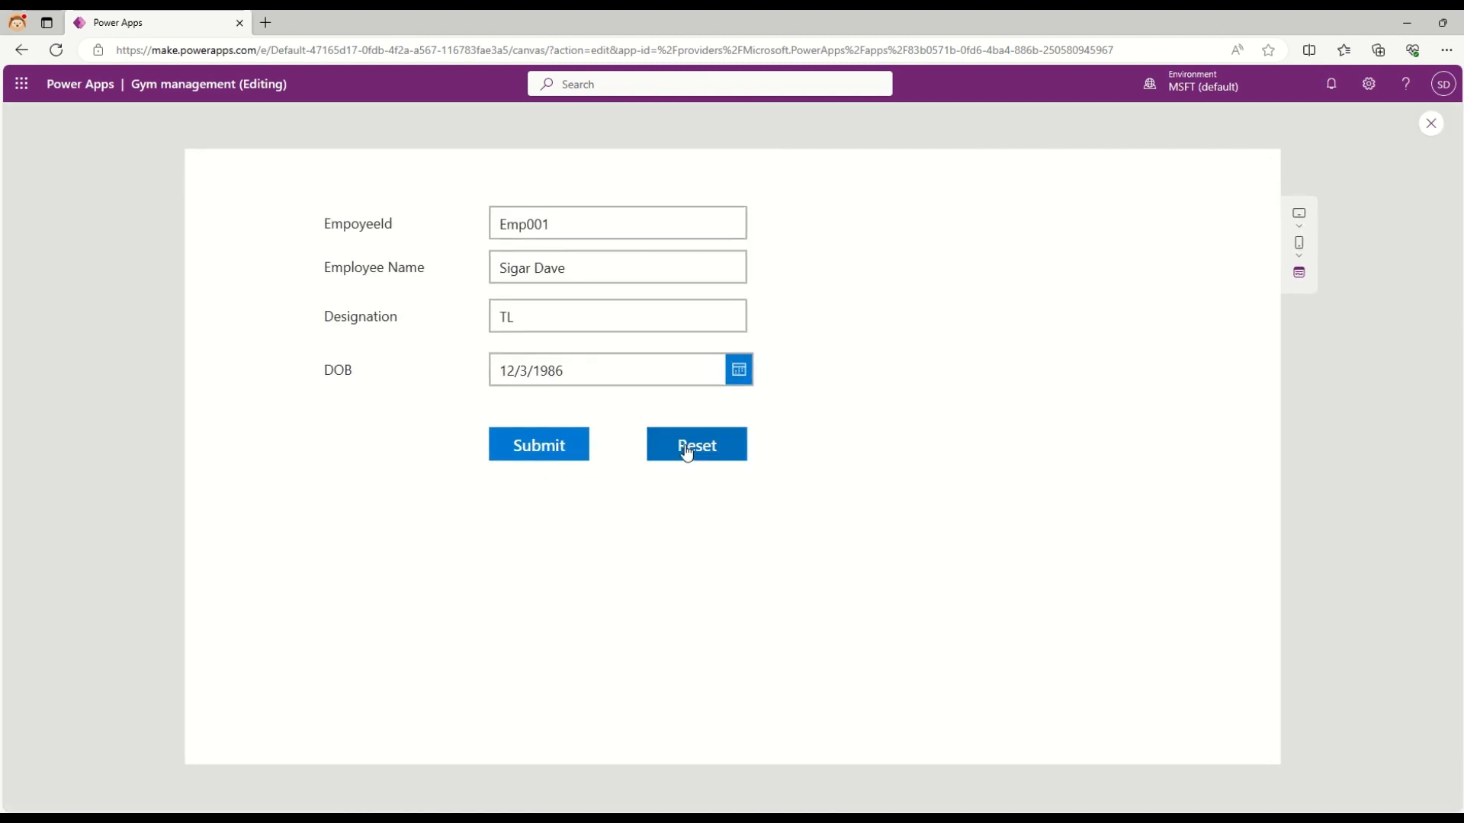
left_click(695, 444)
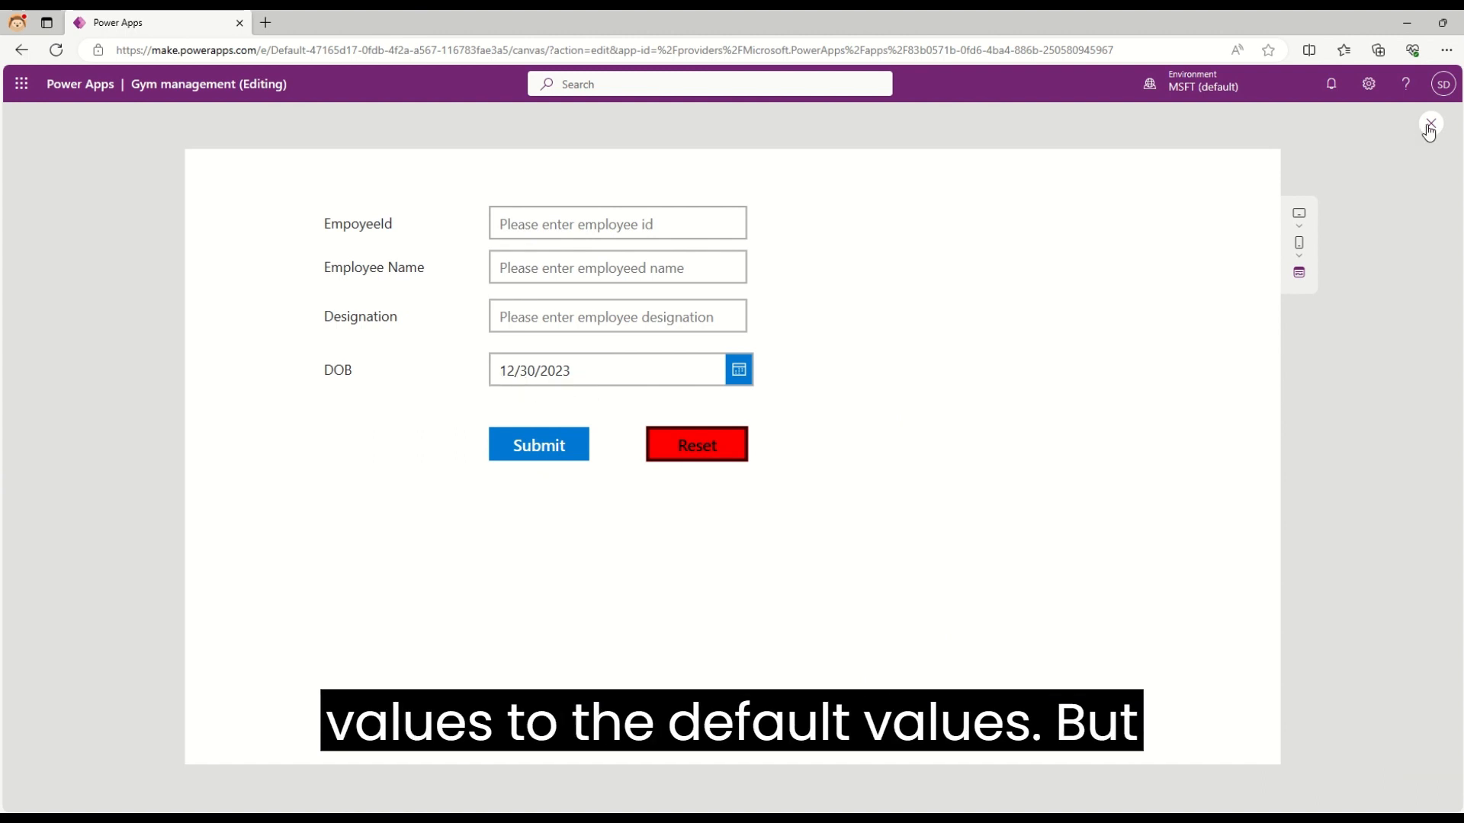
left_click(1428, 124)
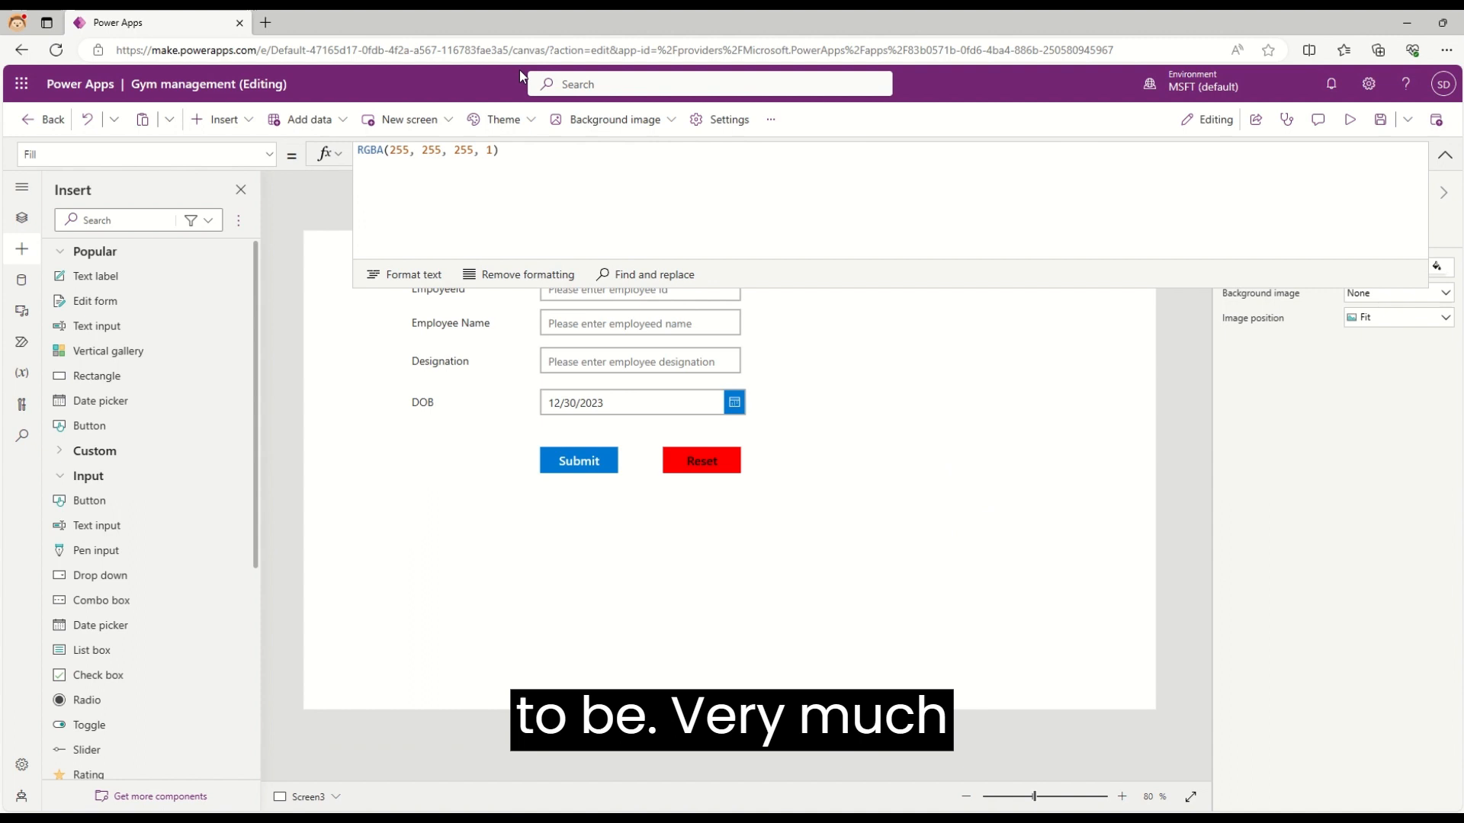
left_click(643, 150)
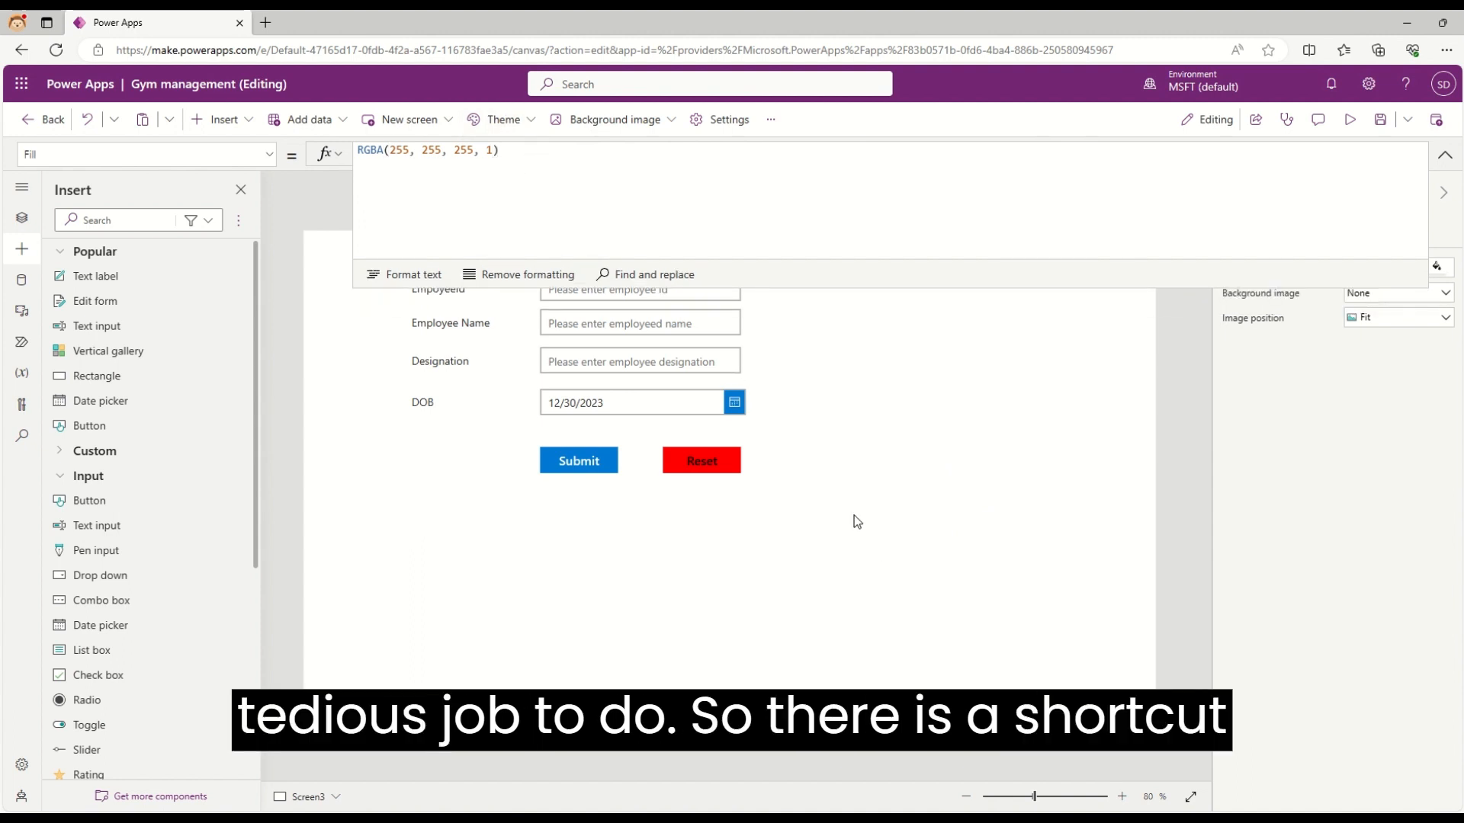
mouse_move(813, 388)
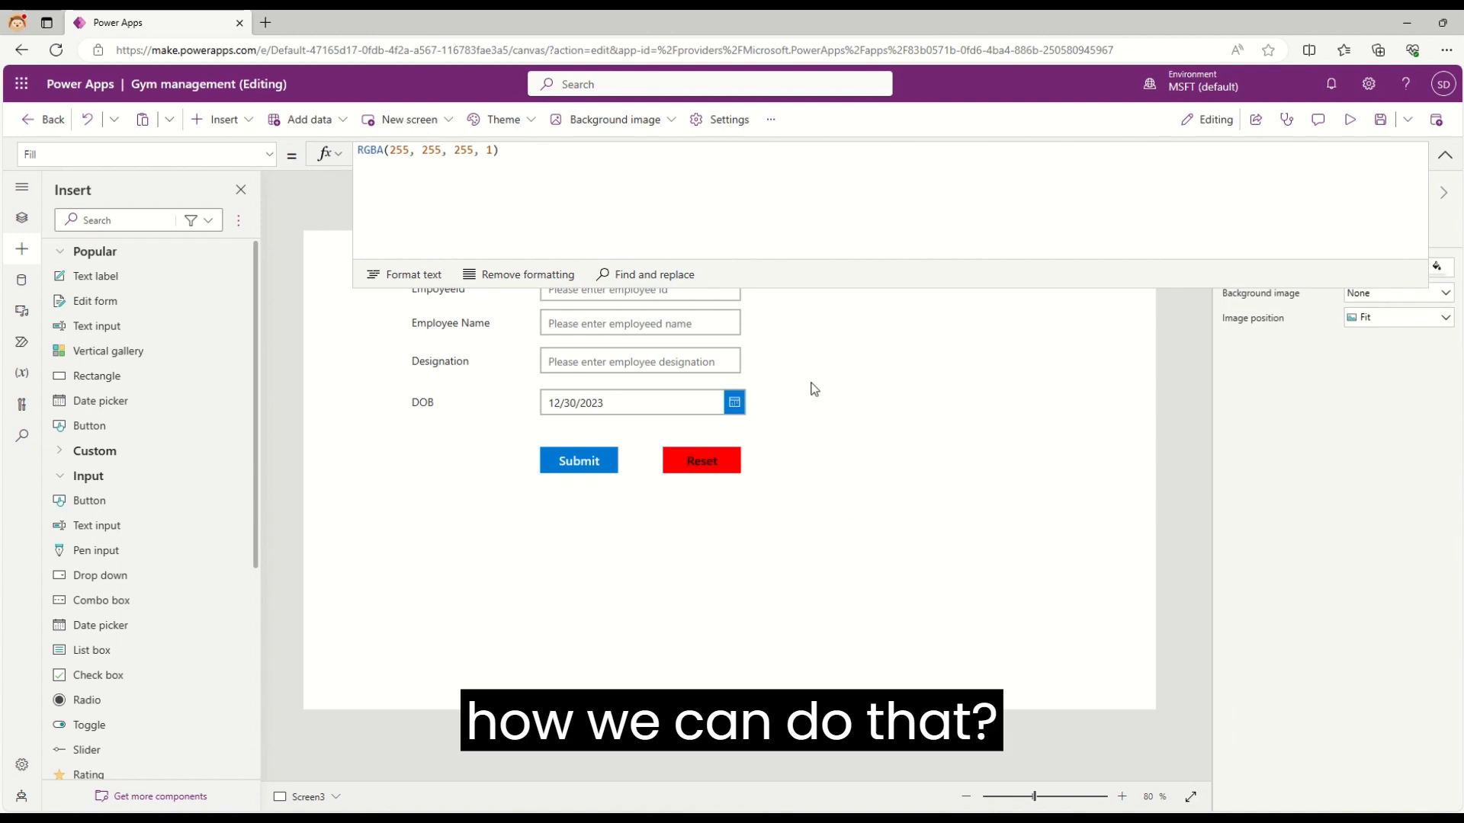
mouse_move(925, 505)
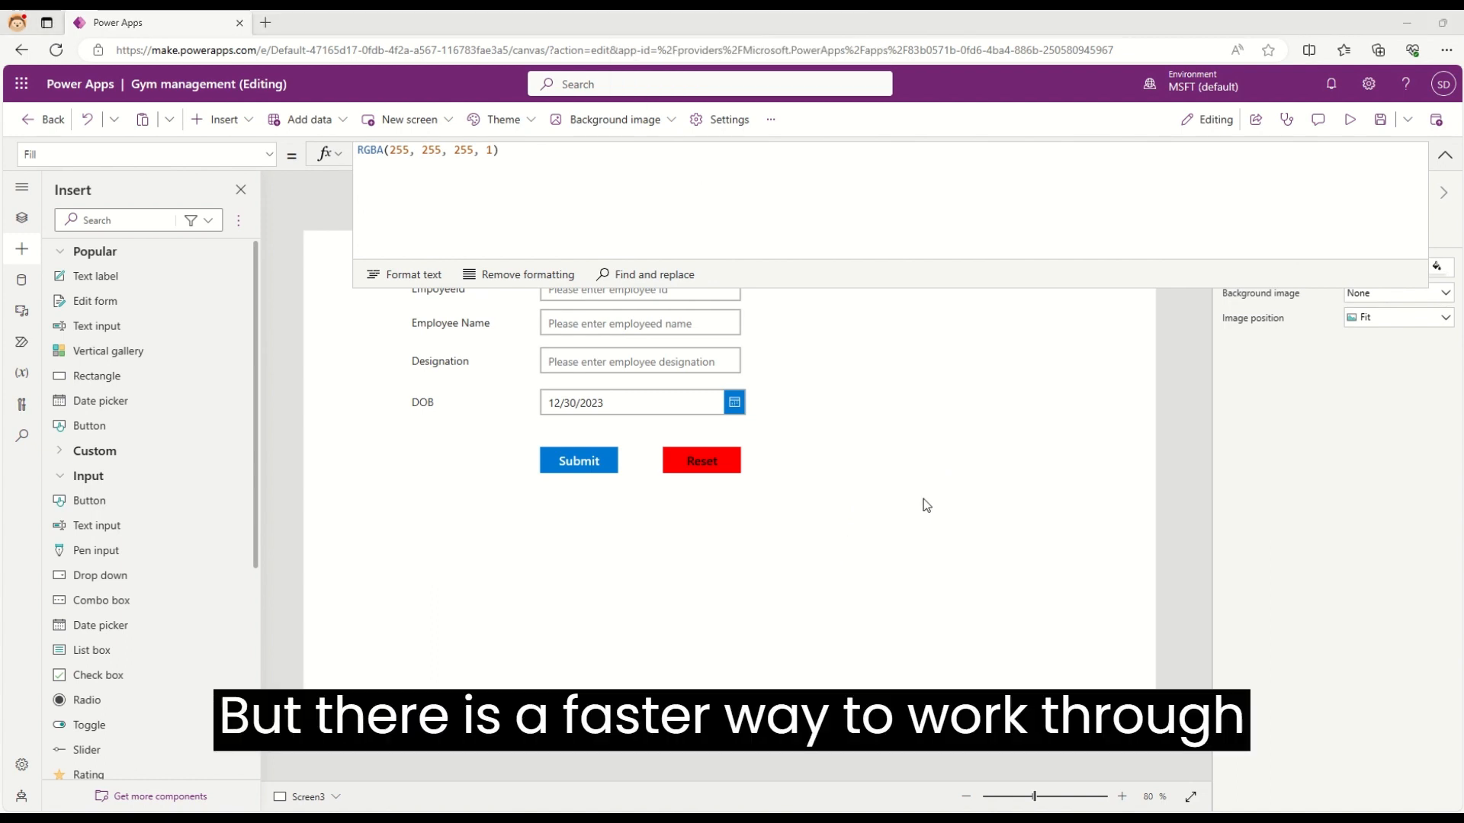
left_click(1445, 154)
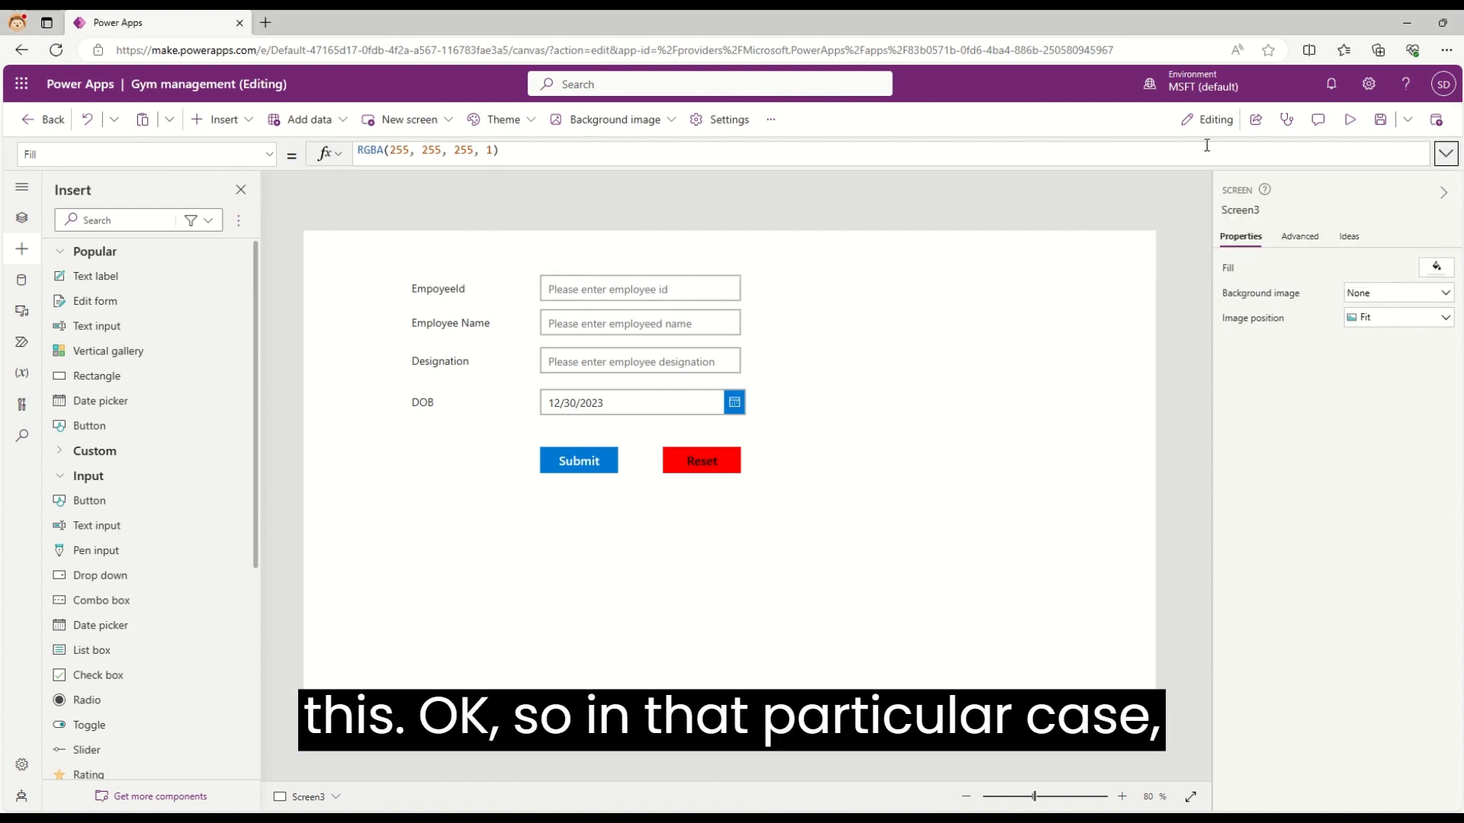
mouse_move(712, 478)
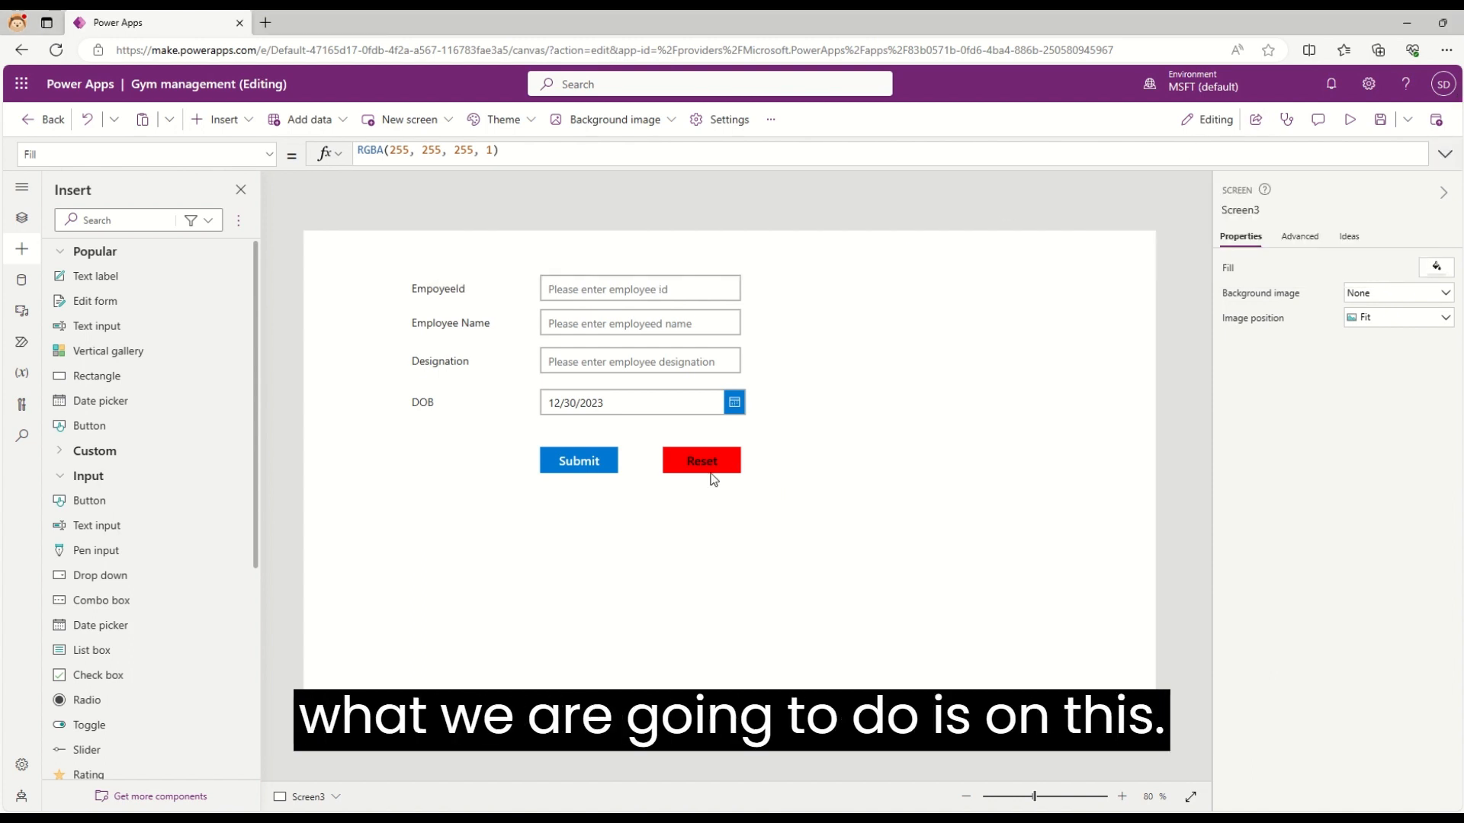
left_click(701, 461)
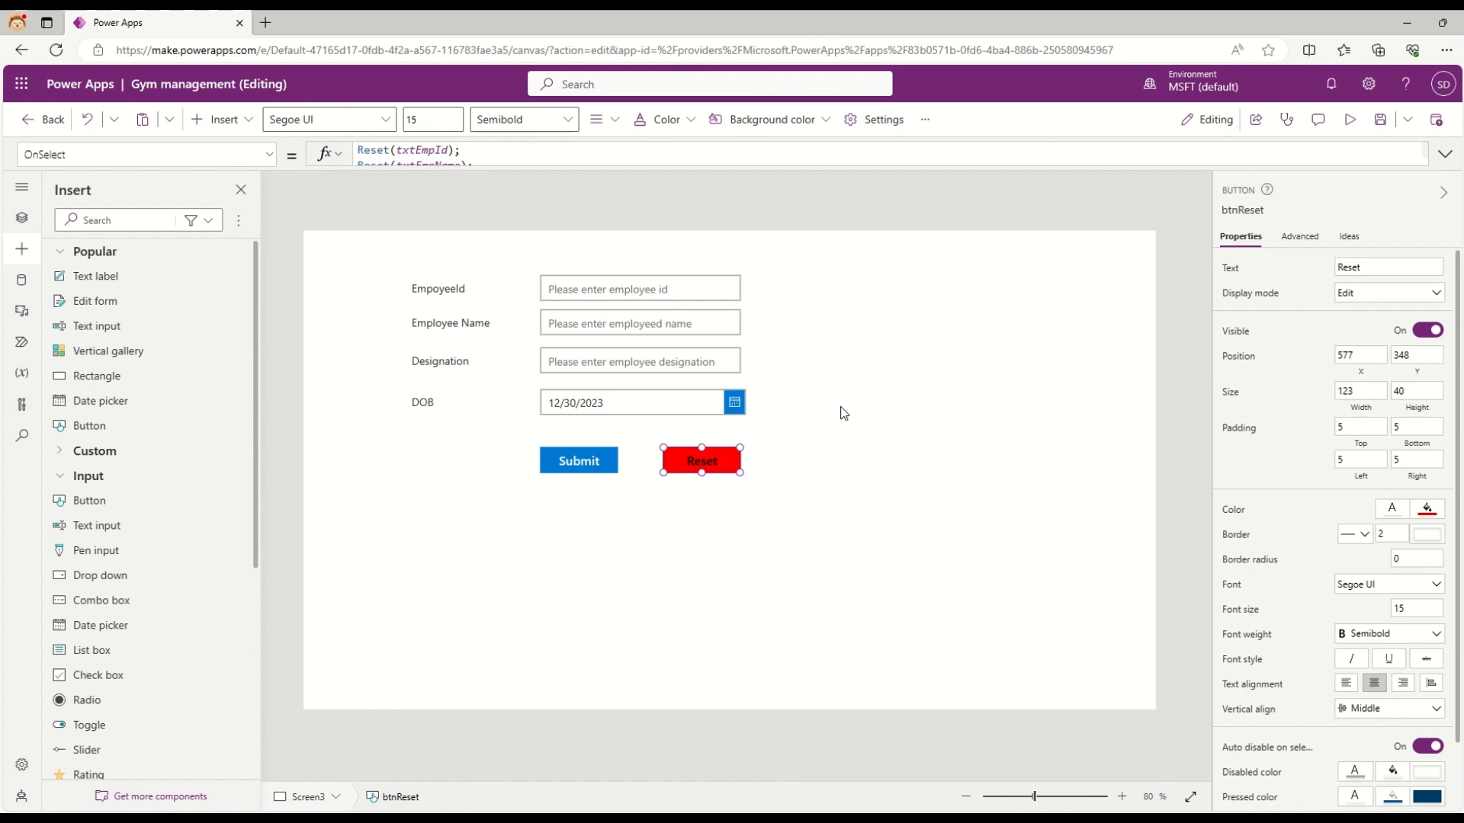
left_click(1444, 156)
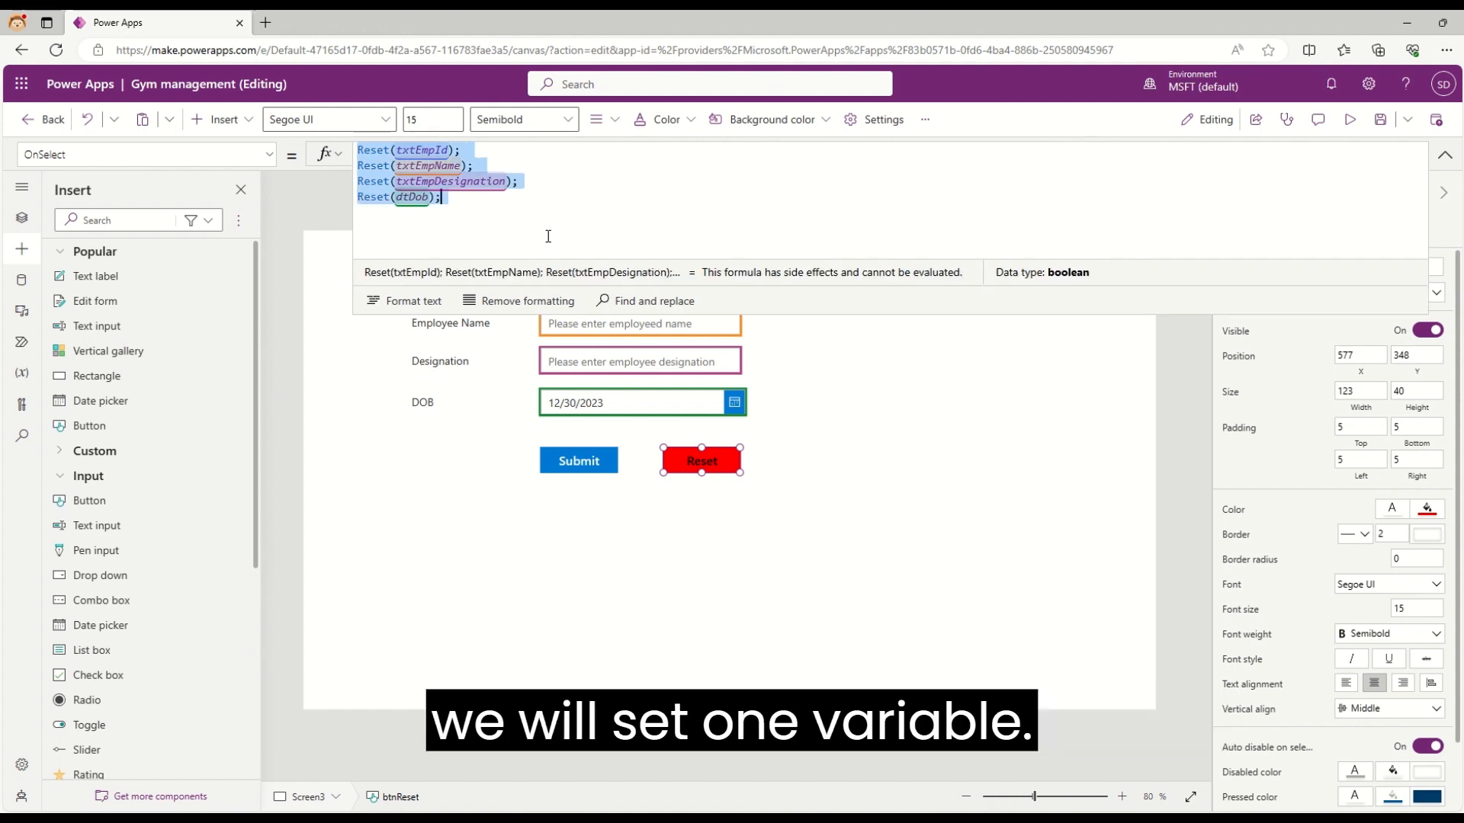
type("set")
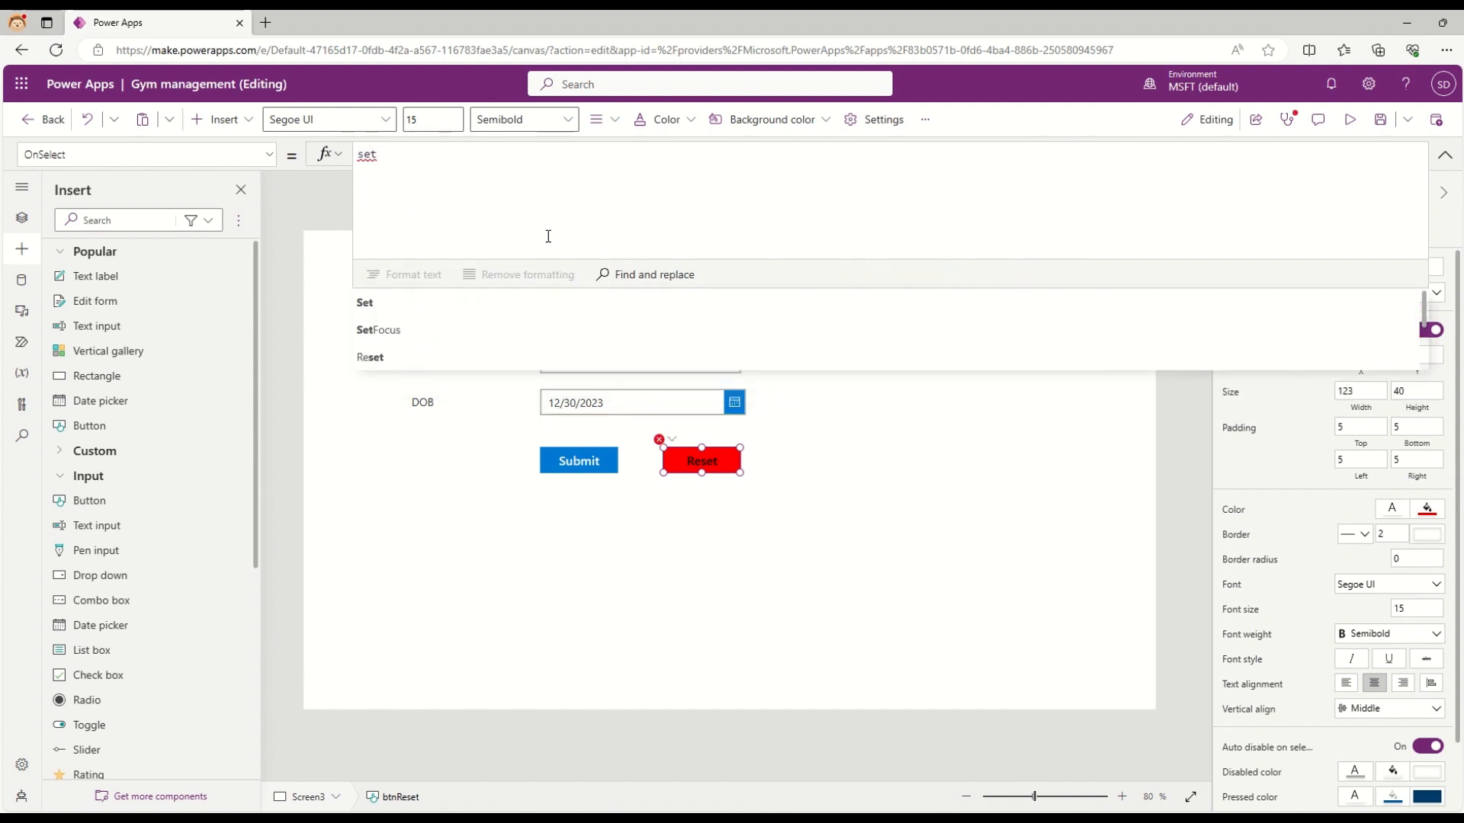
type("Set(var")
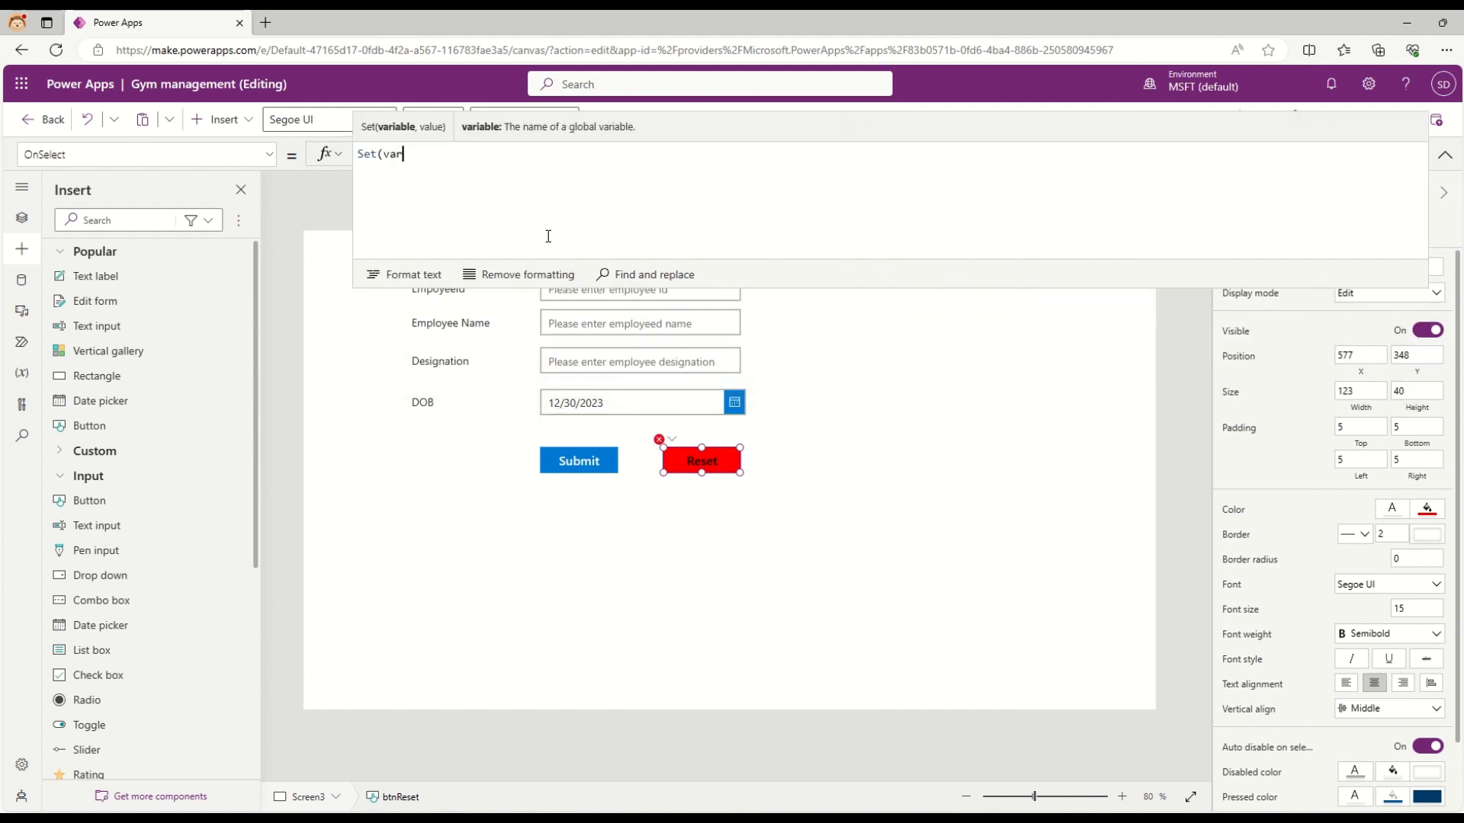
type("Reset,")
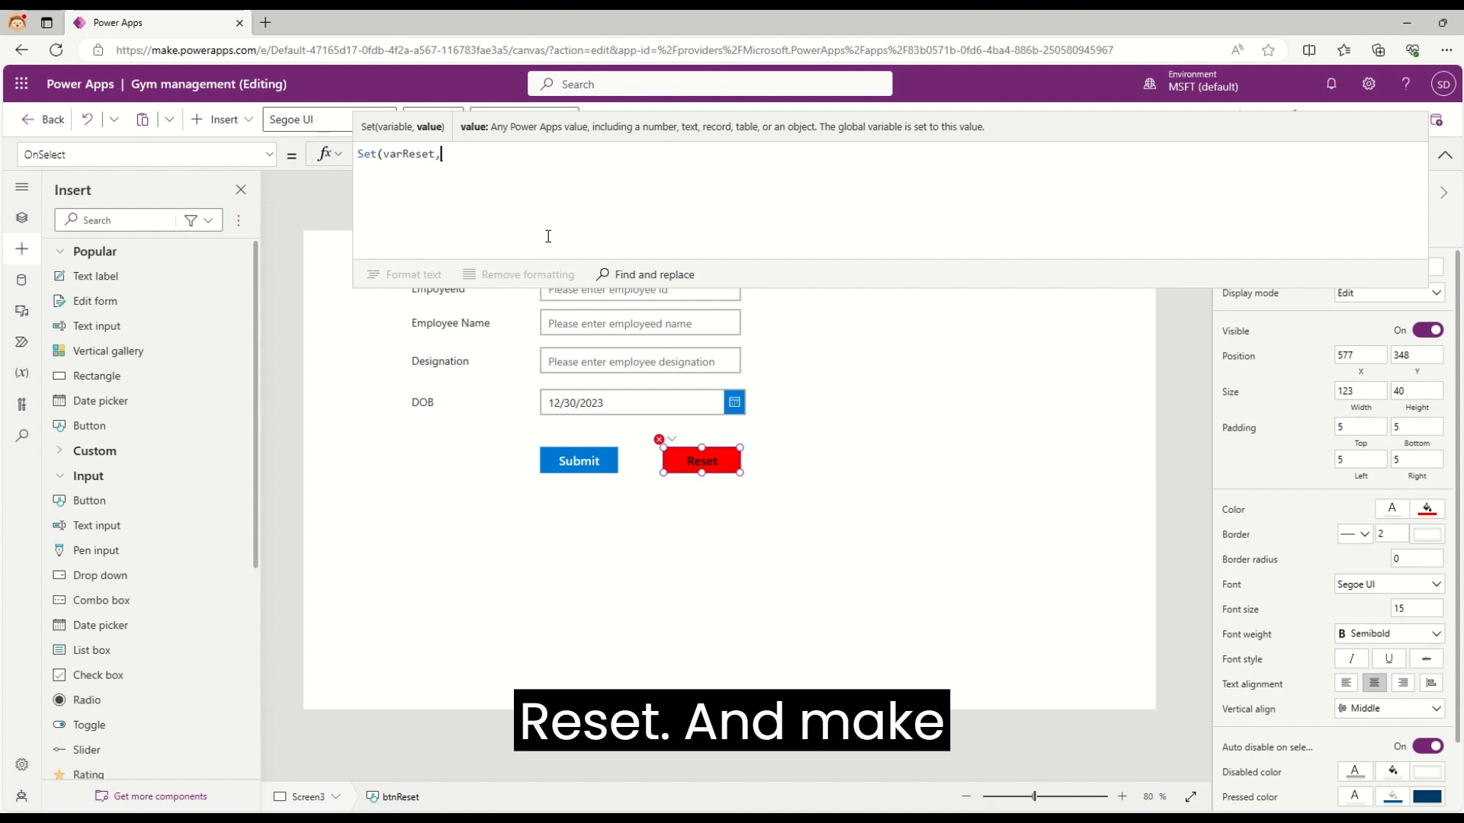
type("true);")
type("Set")
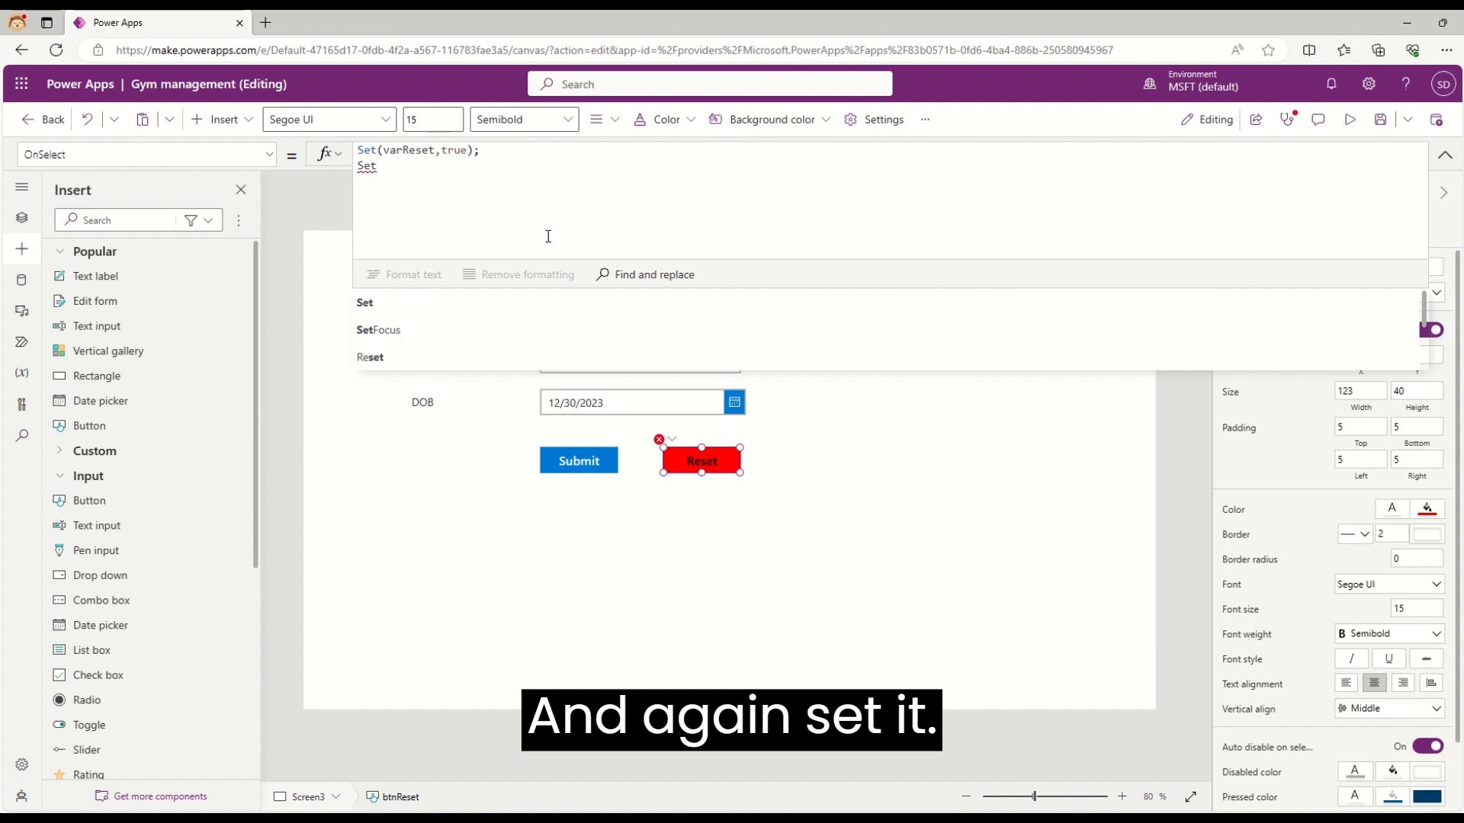
type("(varre")
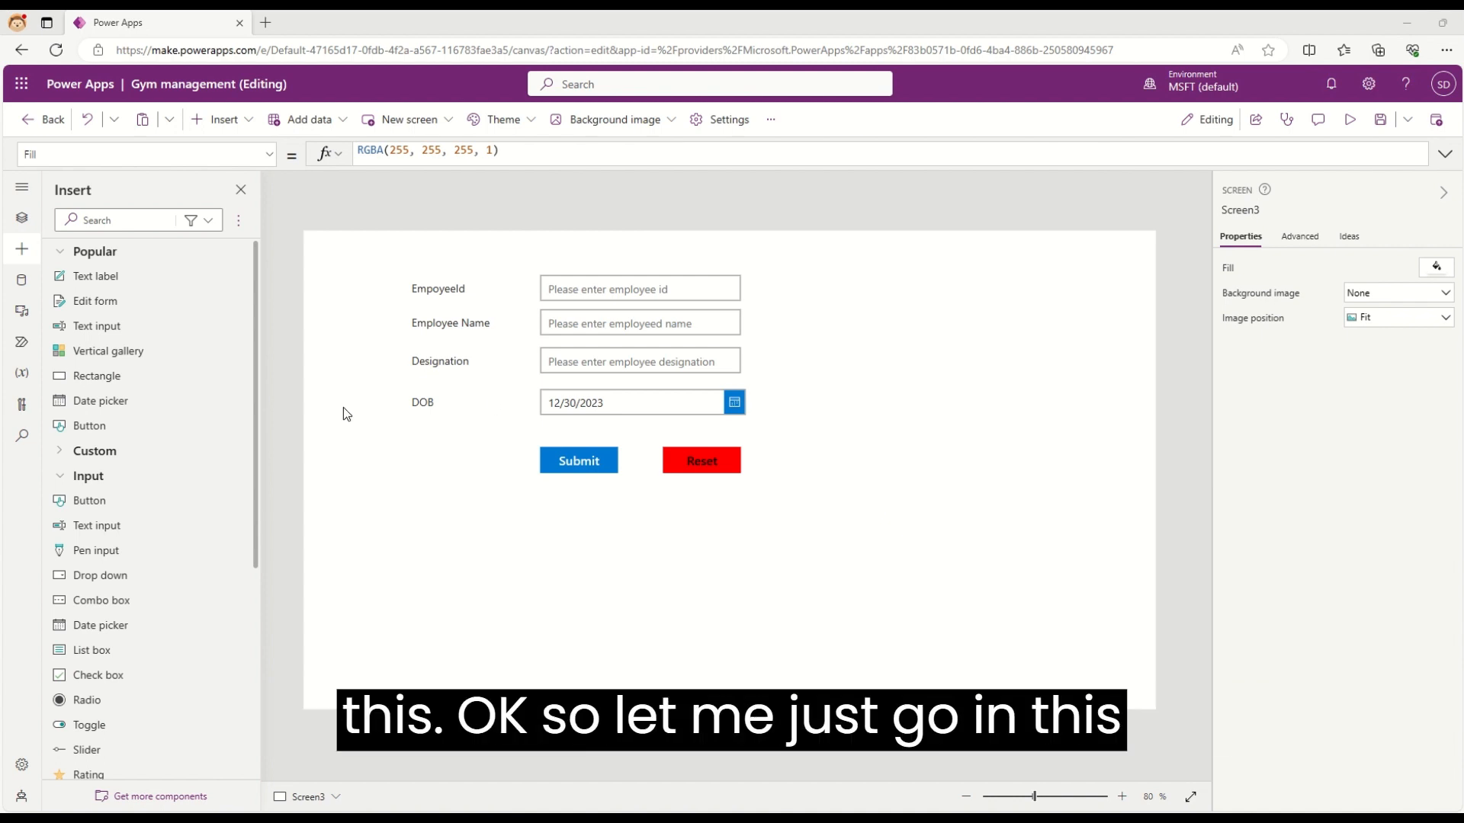
Replace btnReset's OnSelect with Set(varReset,true); Set(varReset,false);
left_click(702, 461)
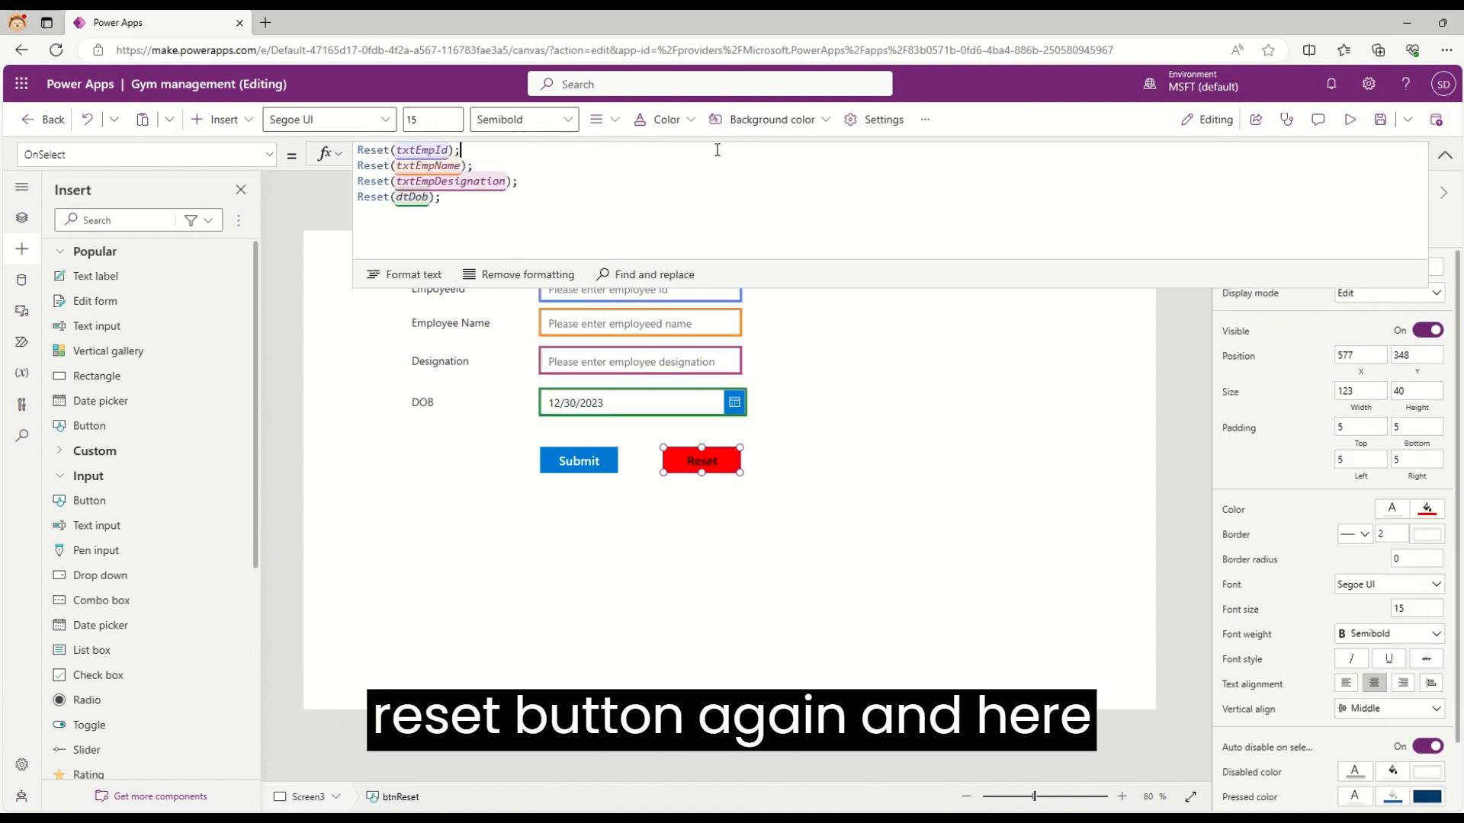
key("ctrl+a")
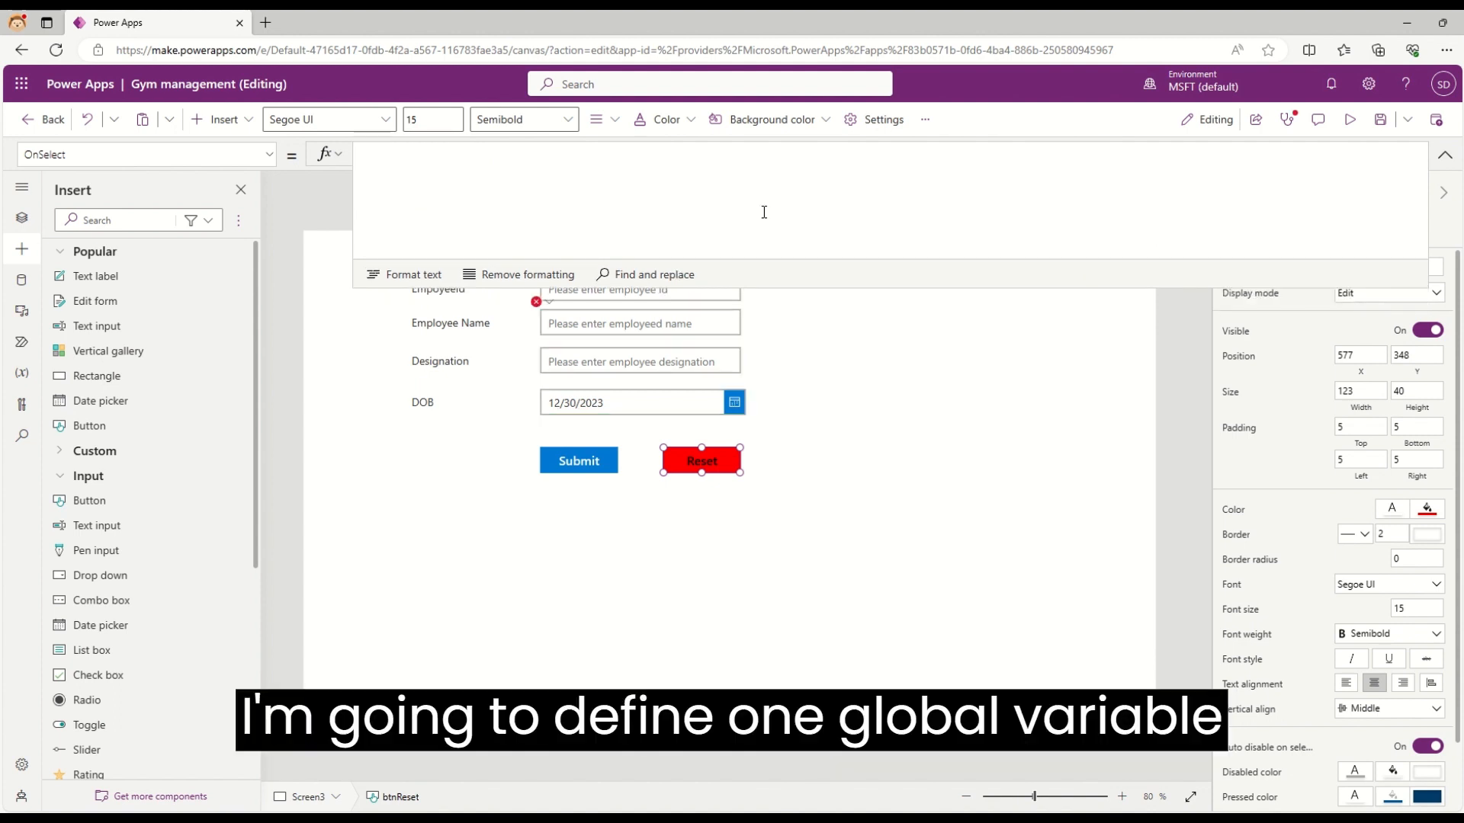
type("set")
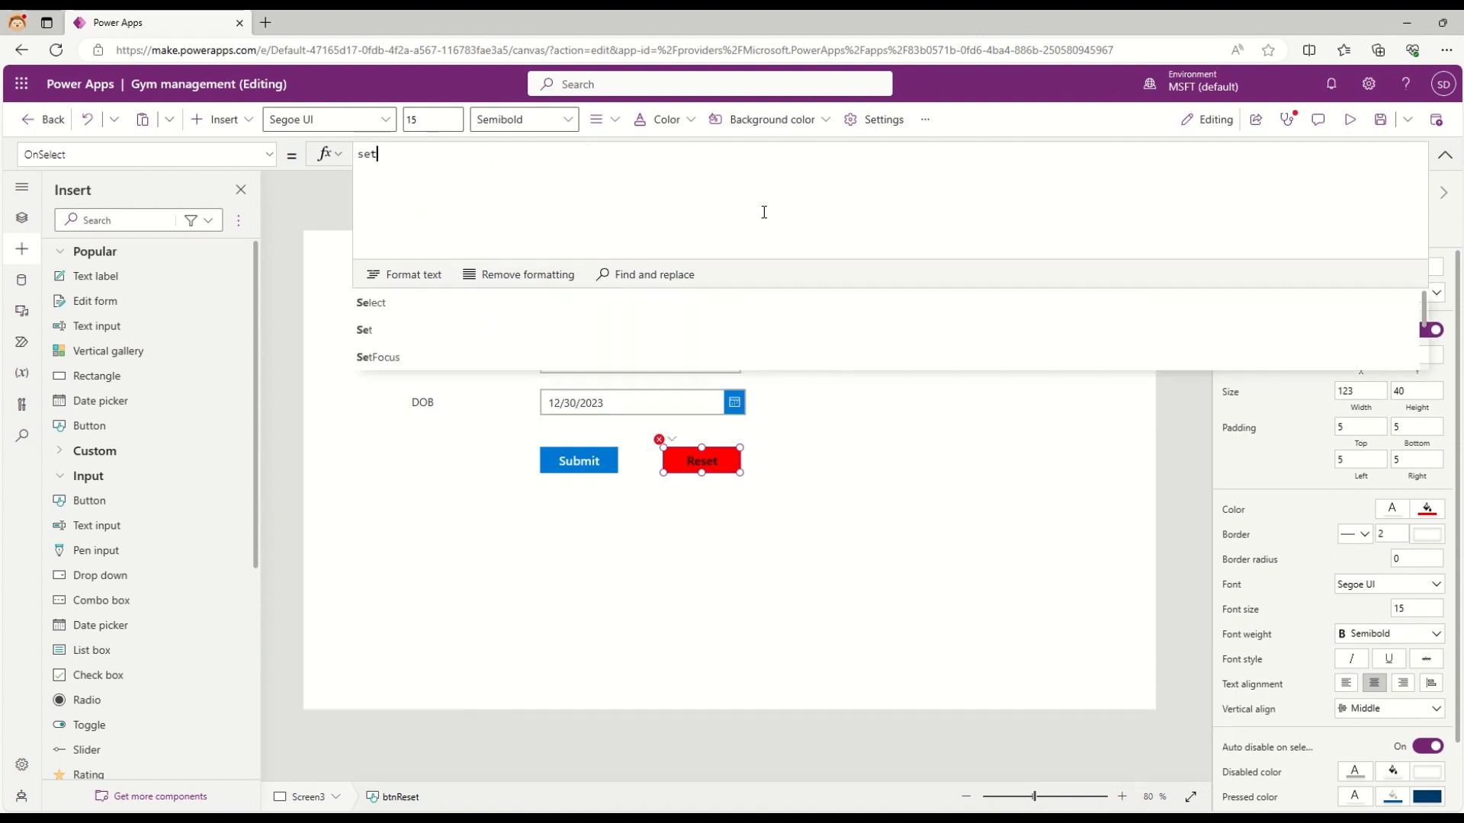
left_click(364, 329)
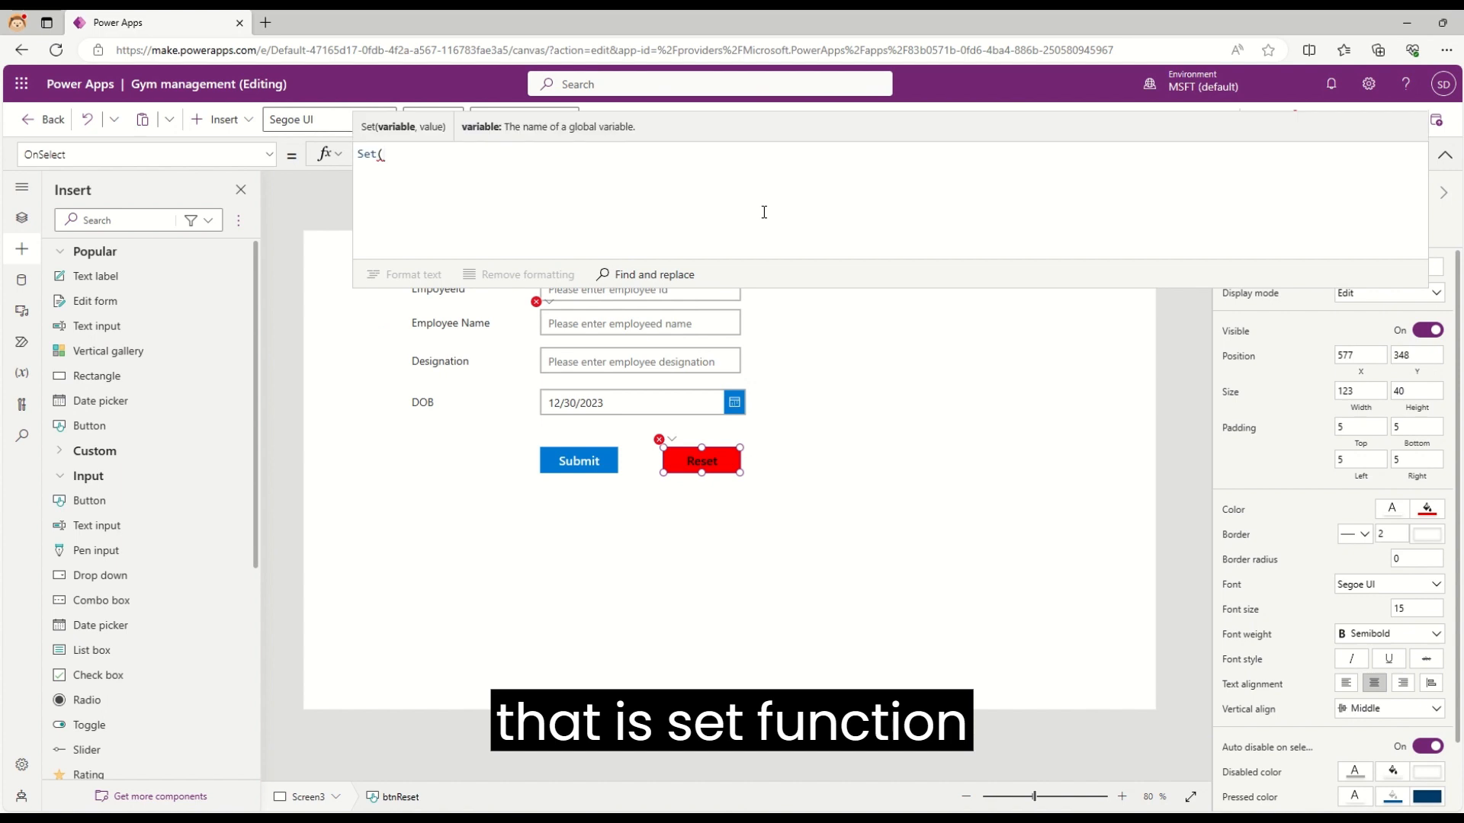
type("varre")
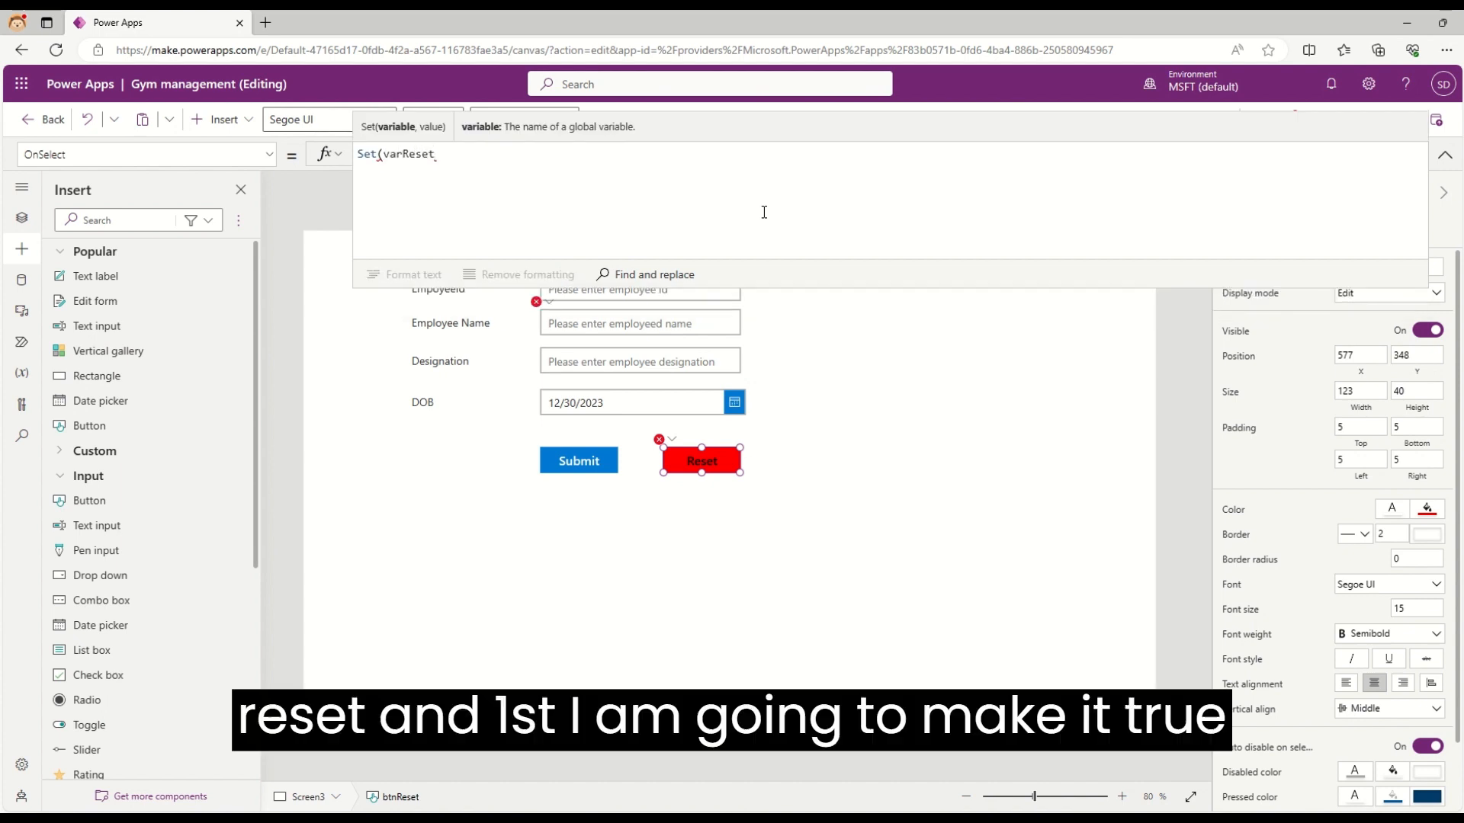
type(",true);")
type("Set(varReset")
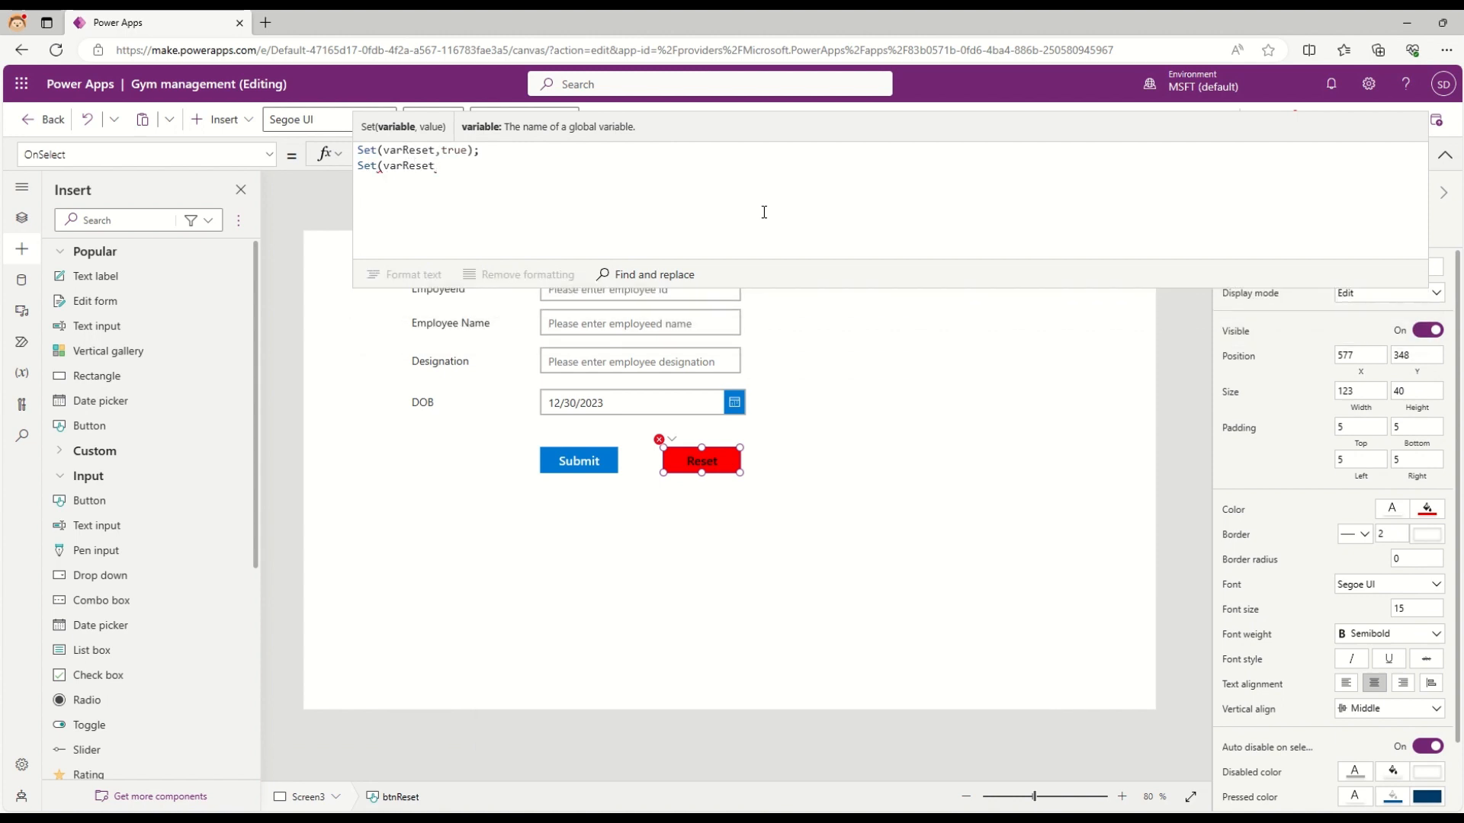
type("false);")
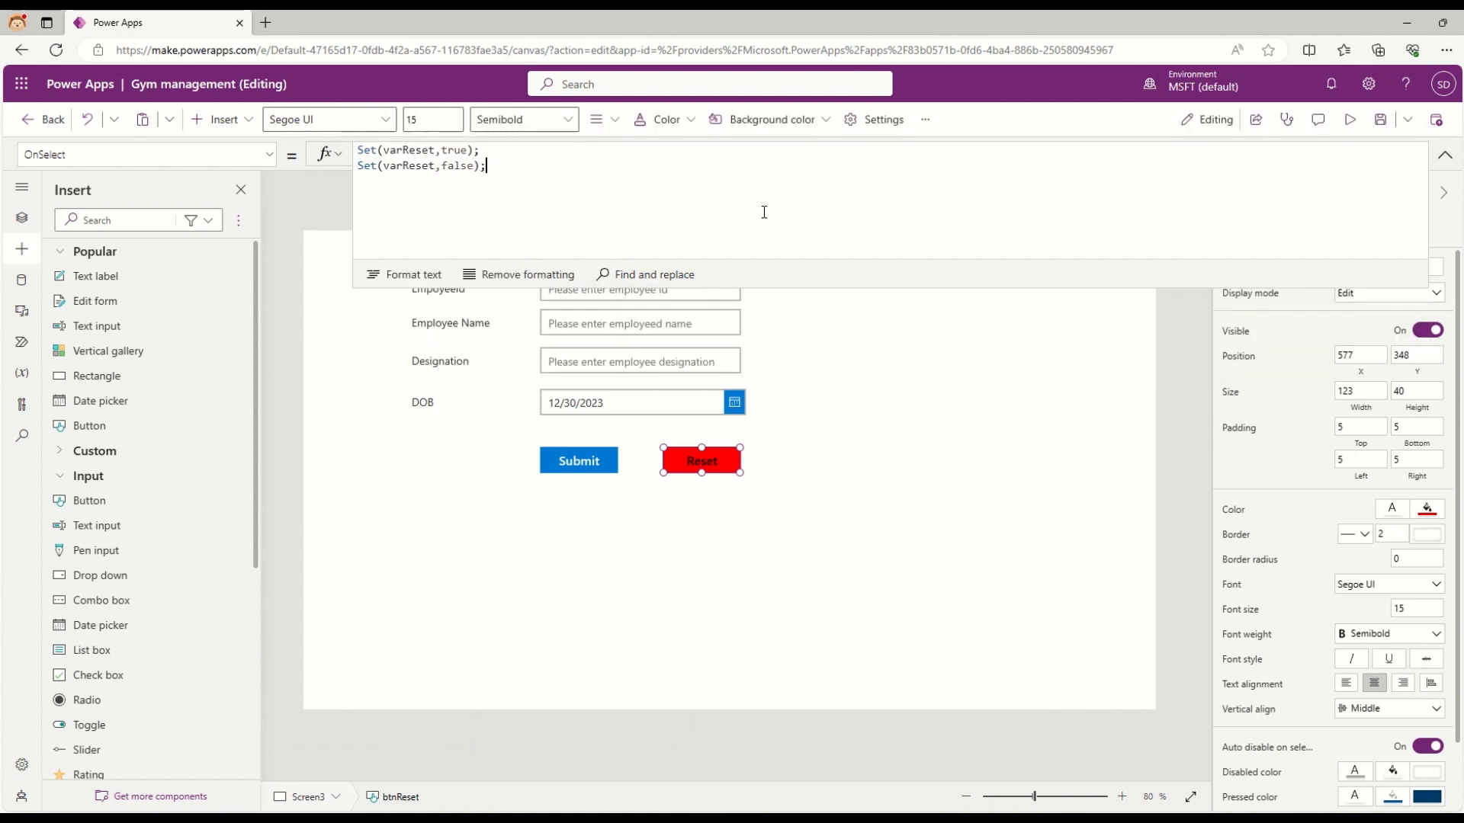
double_click(406, 164)
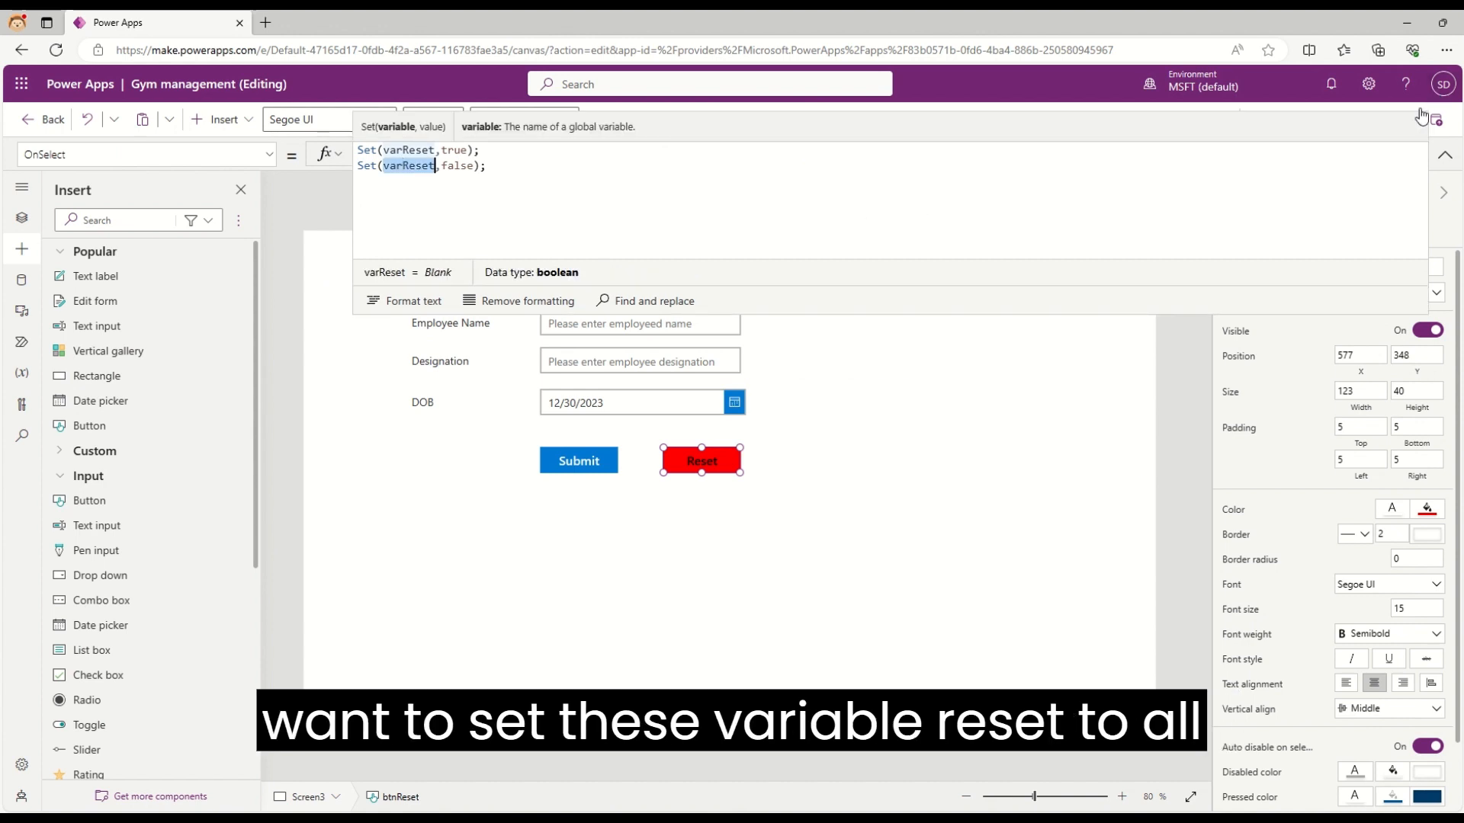
left_click(639, 288)
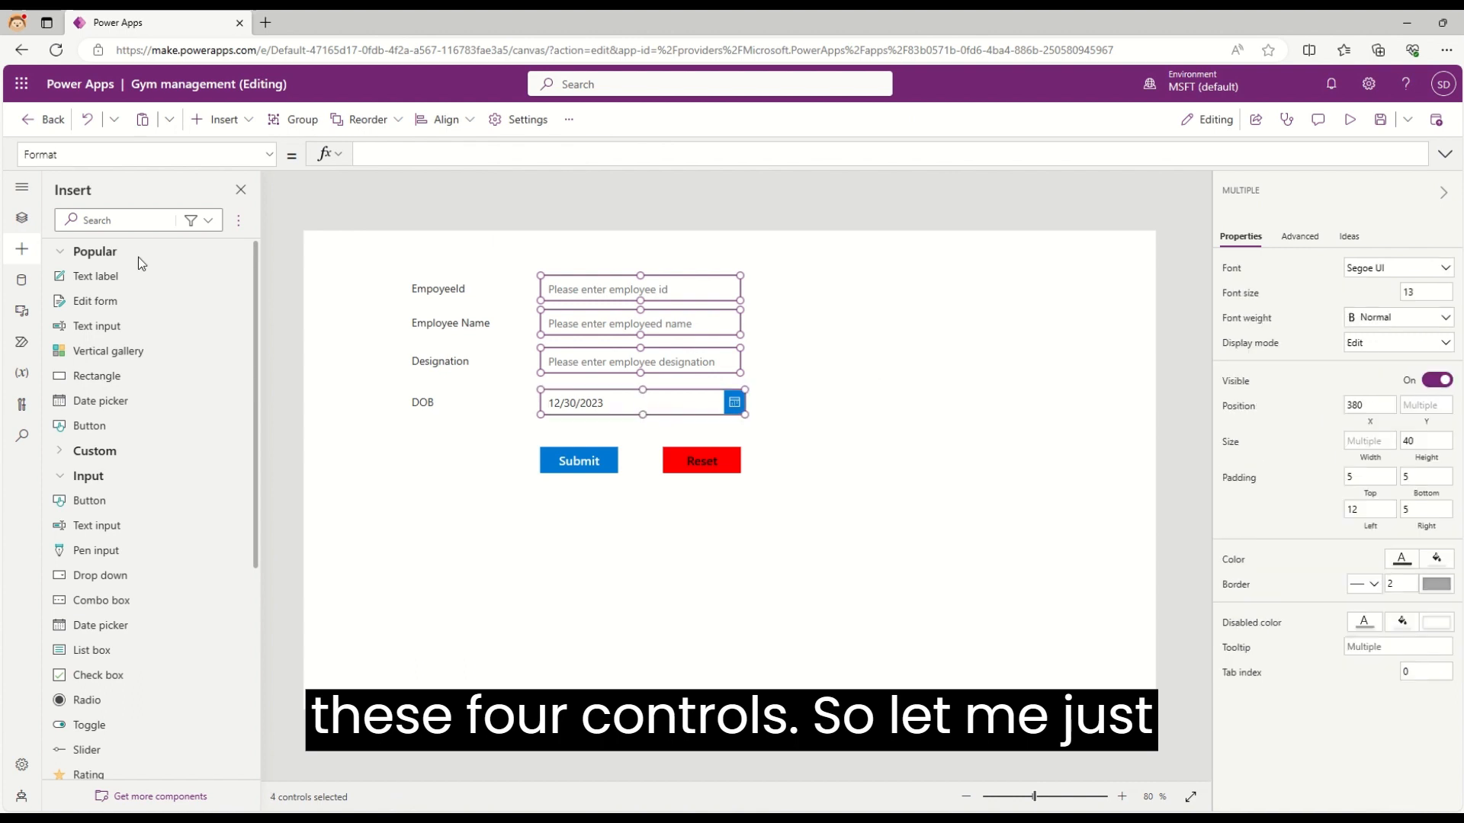
left_click(145, 154)
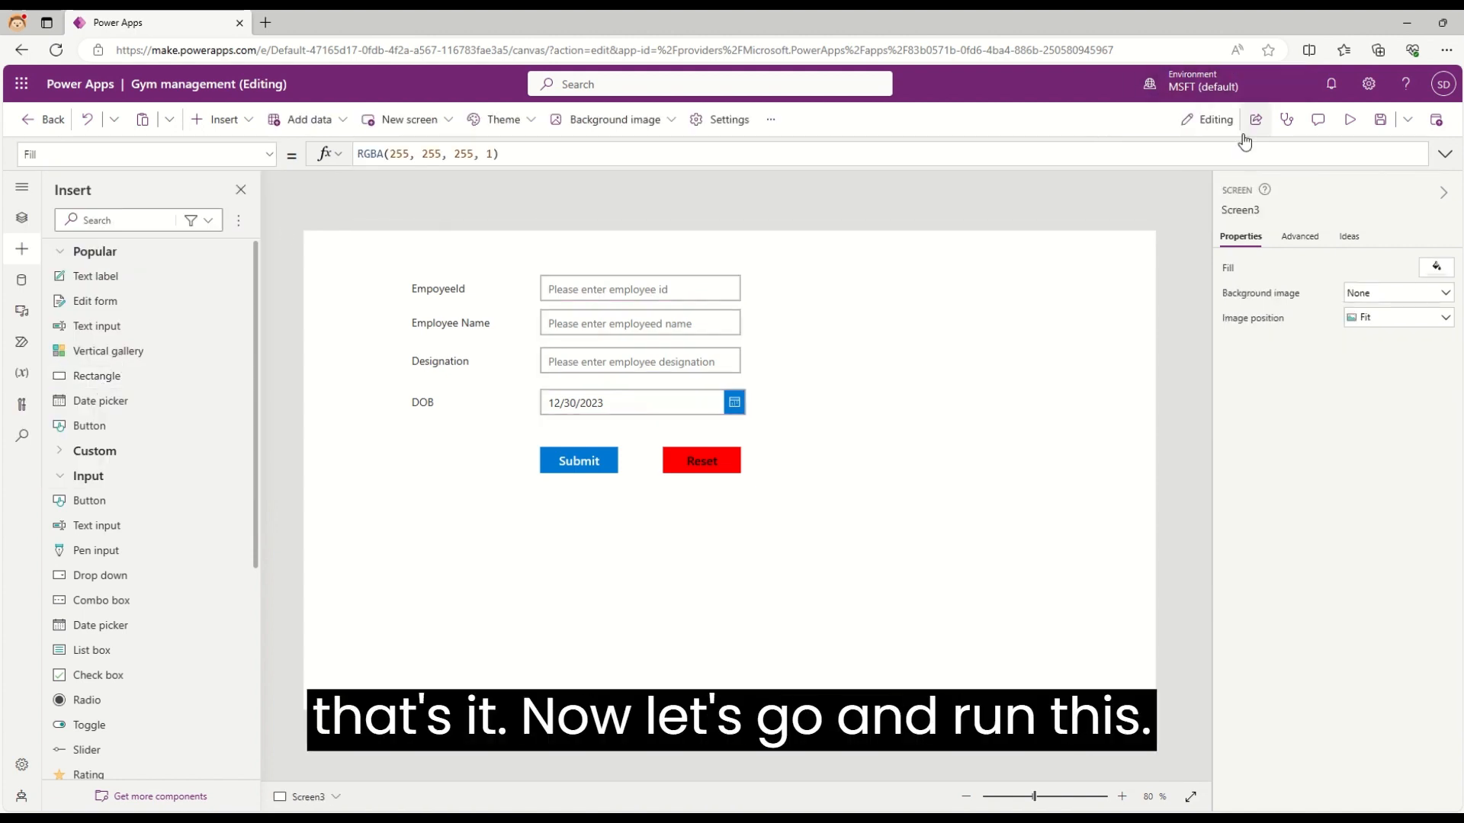
In preview, fill EmployeeId Emp002, name Sigar, designation TPM and DOB 29 December 1972
left_click(1349, 119)
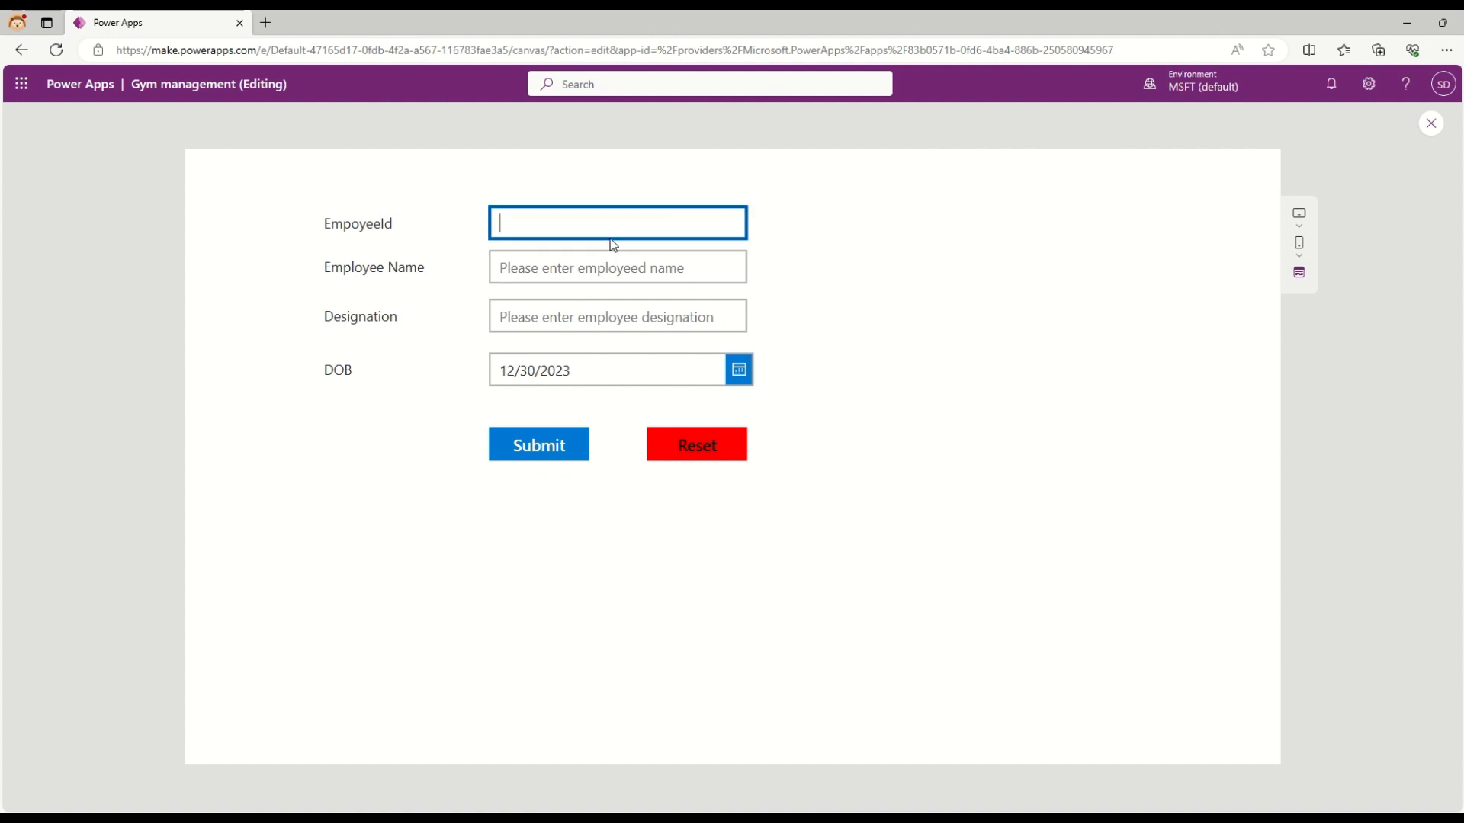
type("Emo 0")
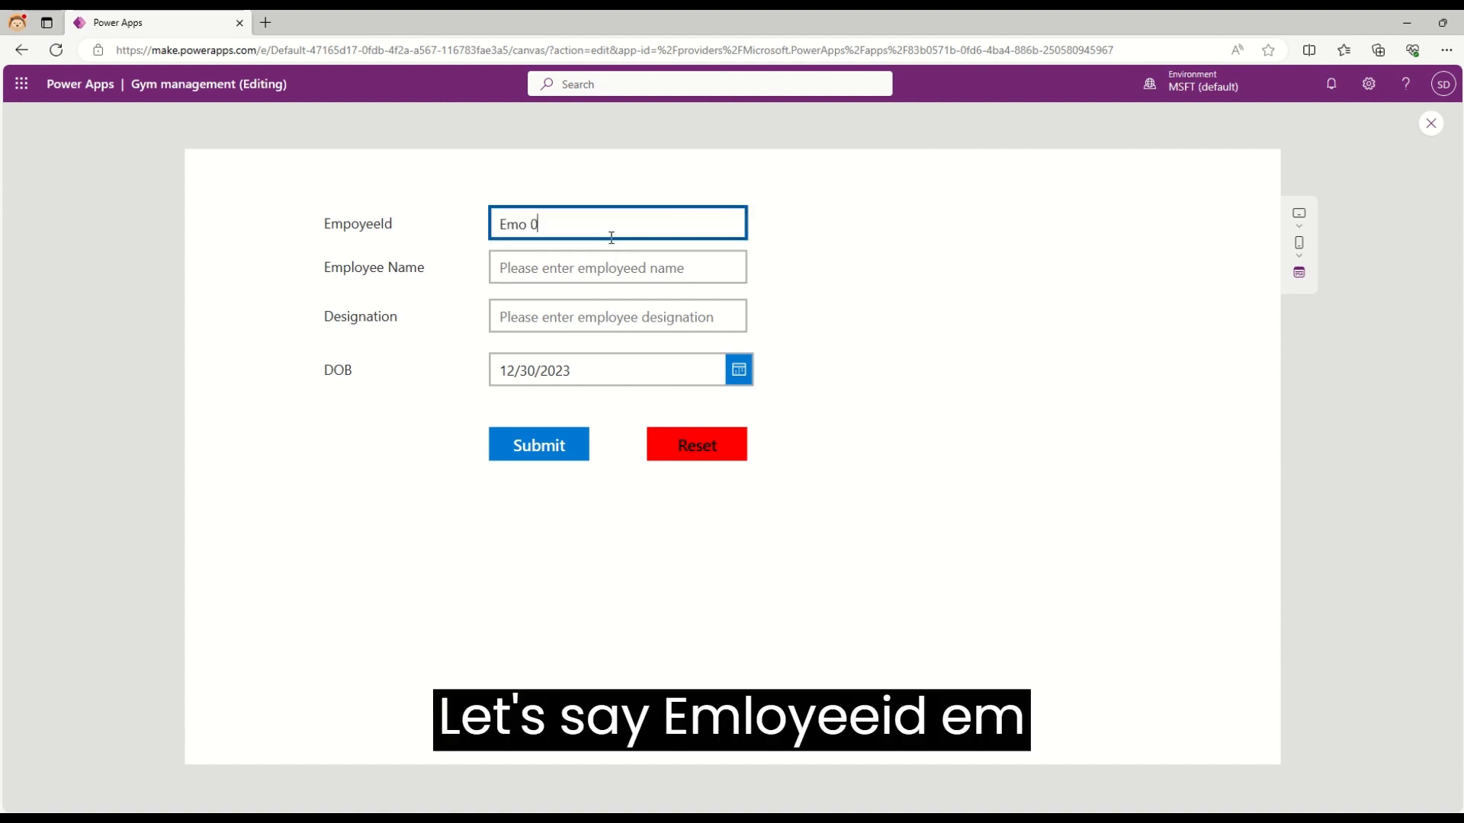
type("Emp002")
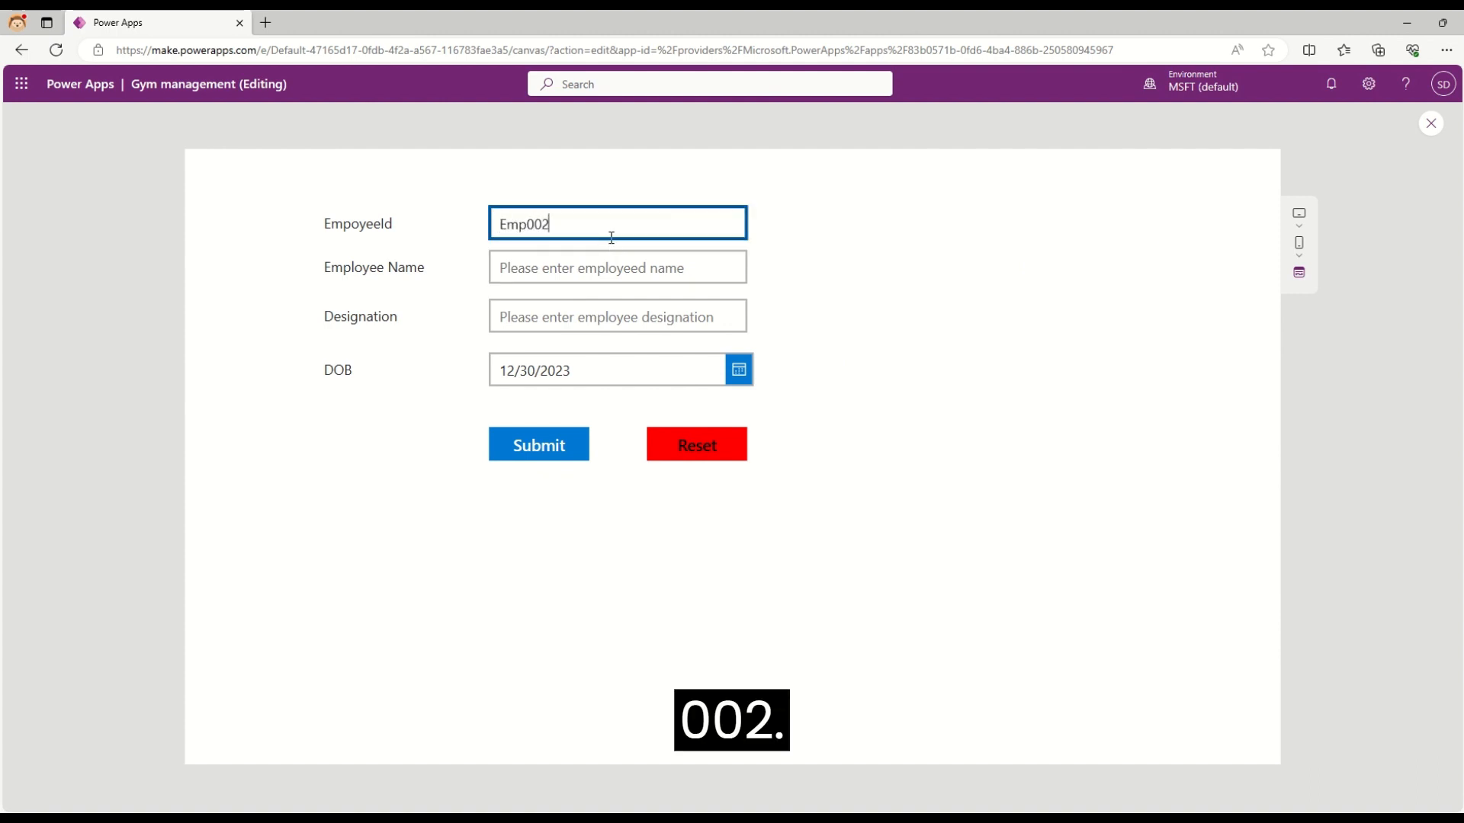
type("Sigar")
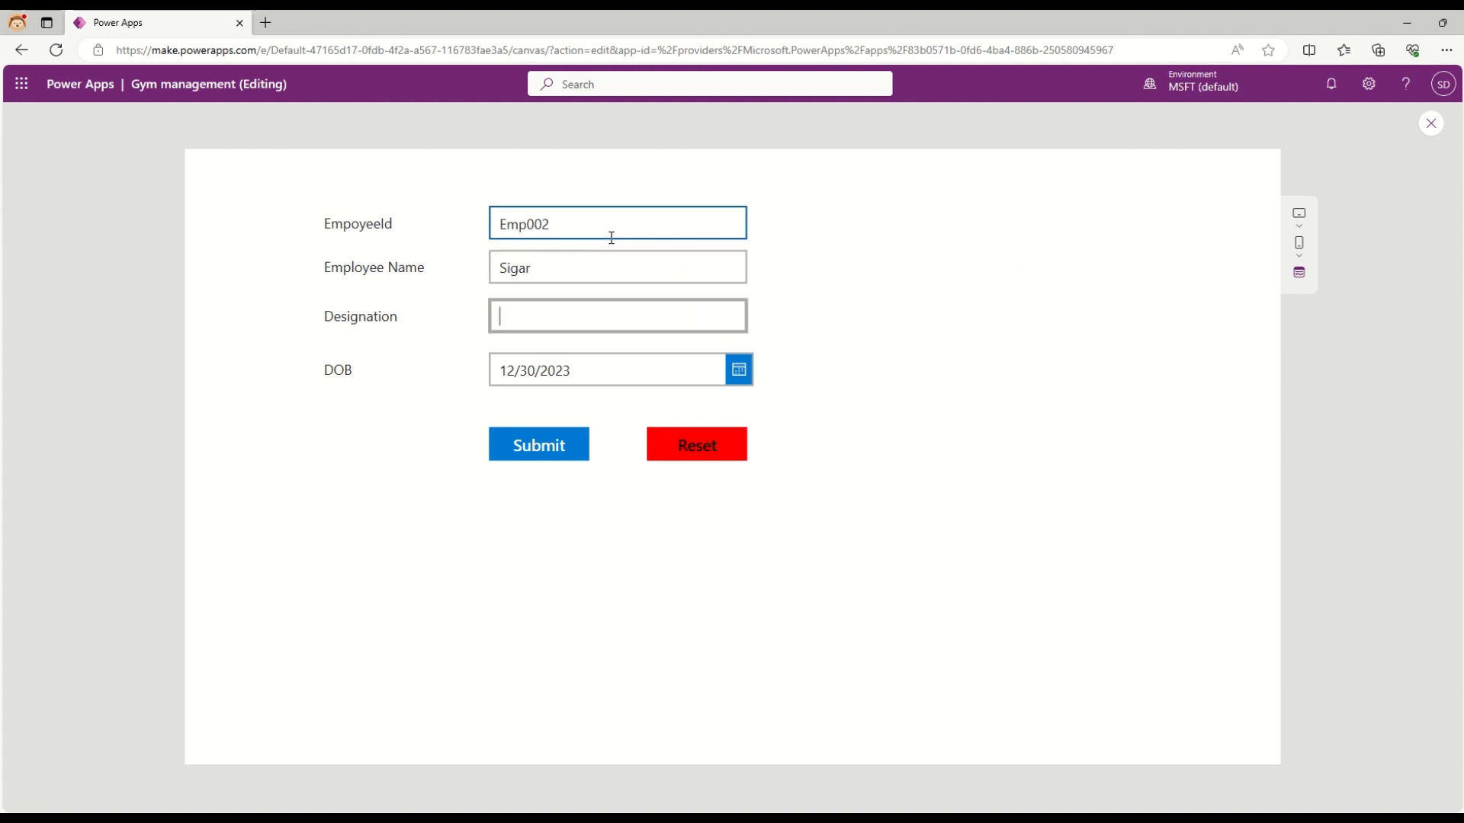
type("TPM")
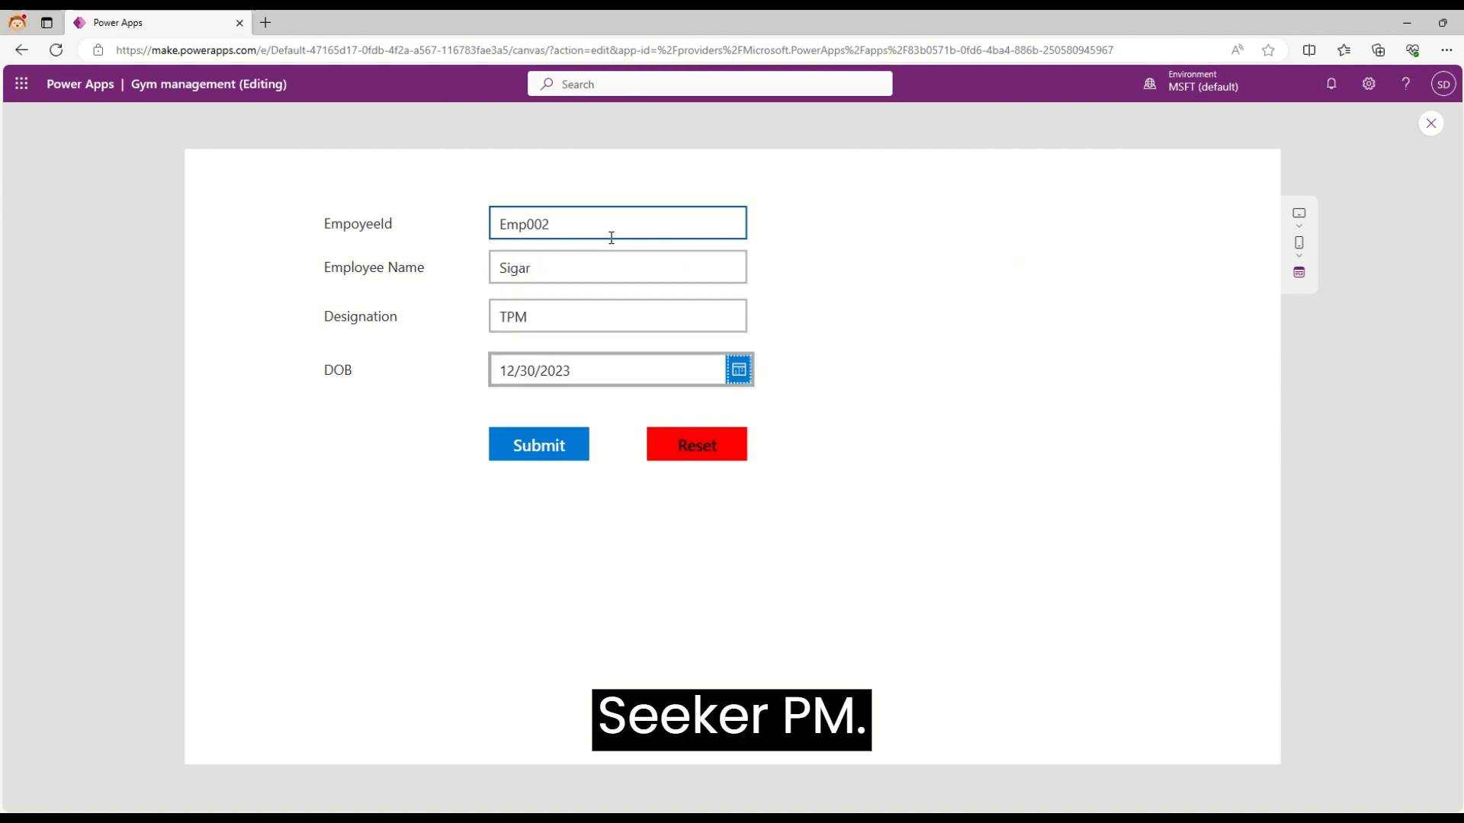
left_click(738, 369)
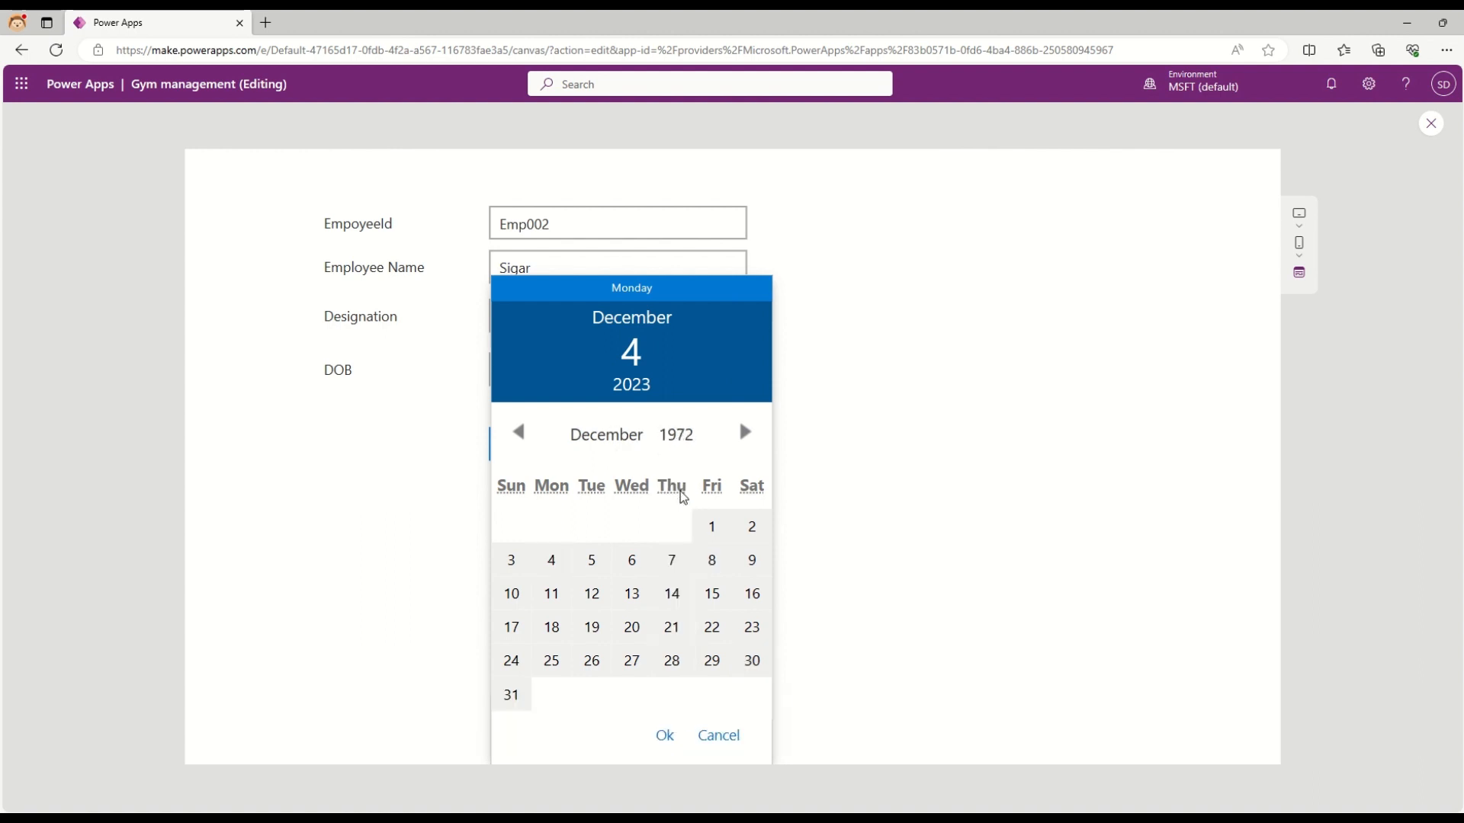
left_click(712, 660)
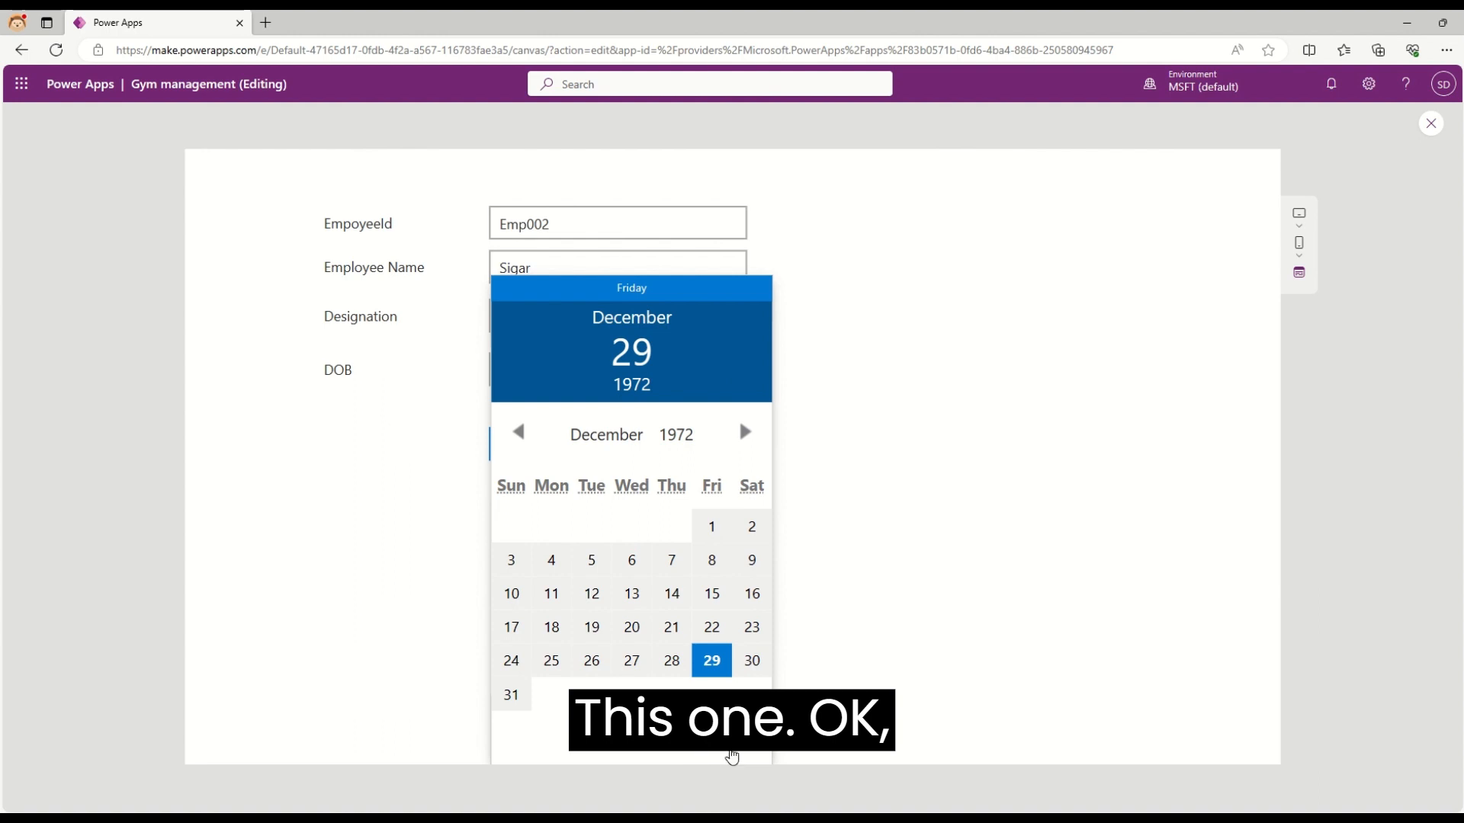
left_click(712, 660)
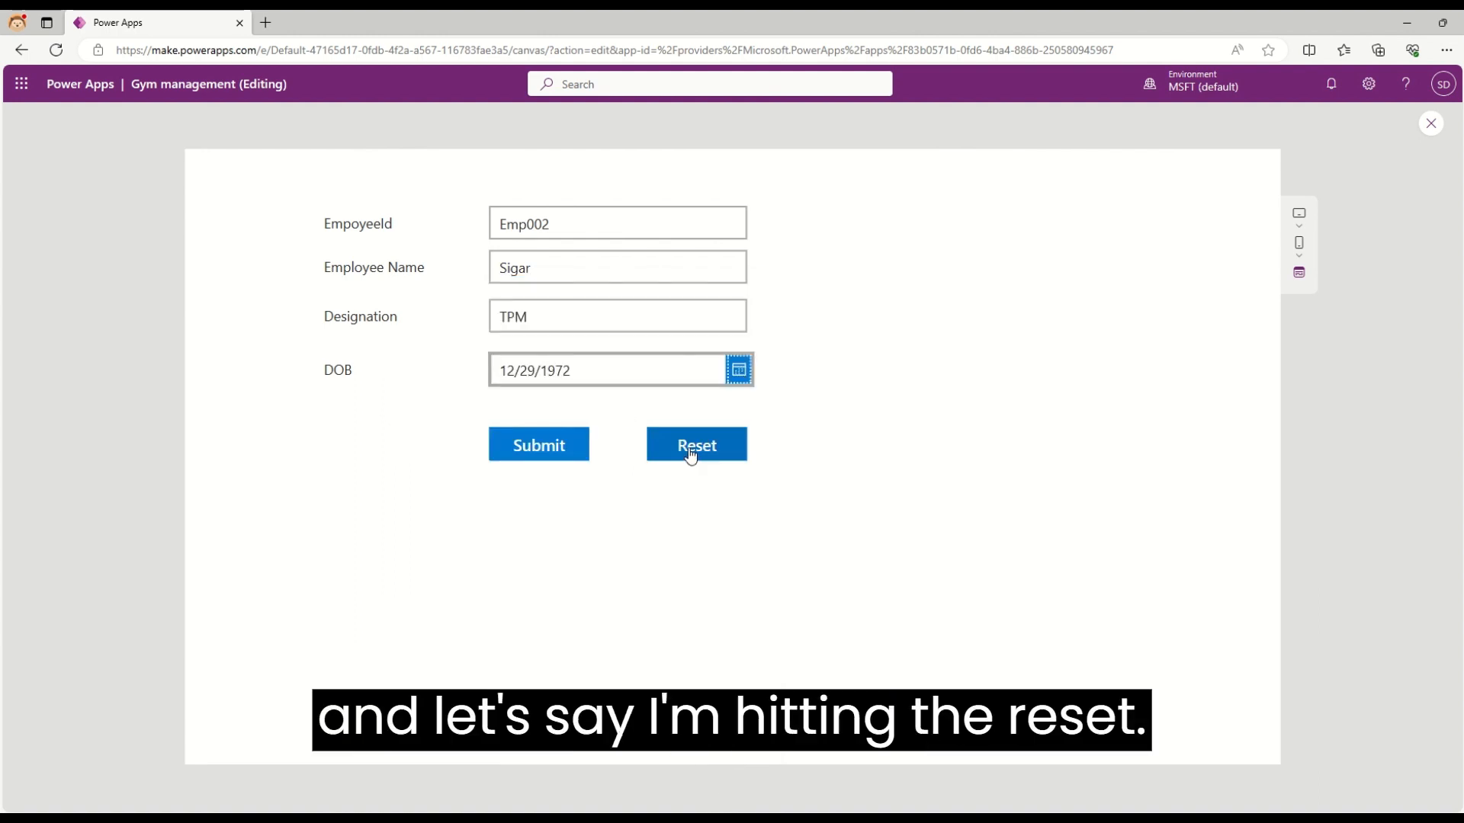
Clear the filled form with Reset, leave preview and dismiss the Did you know tip
left_click(695, 444)
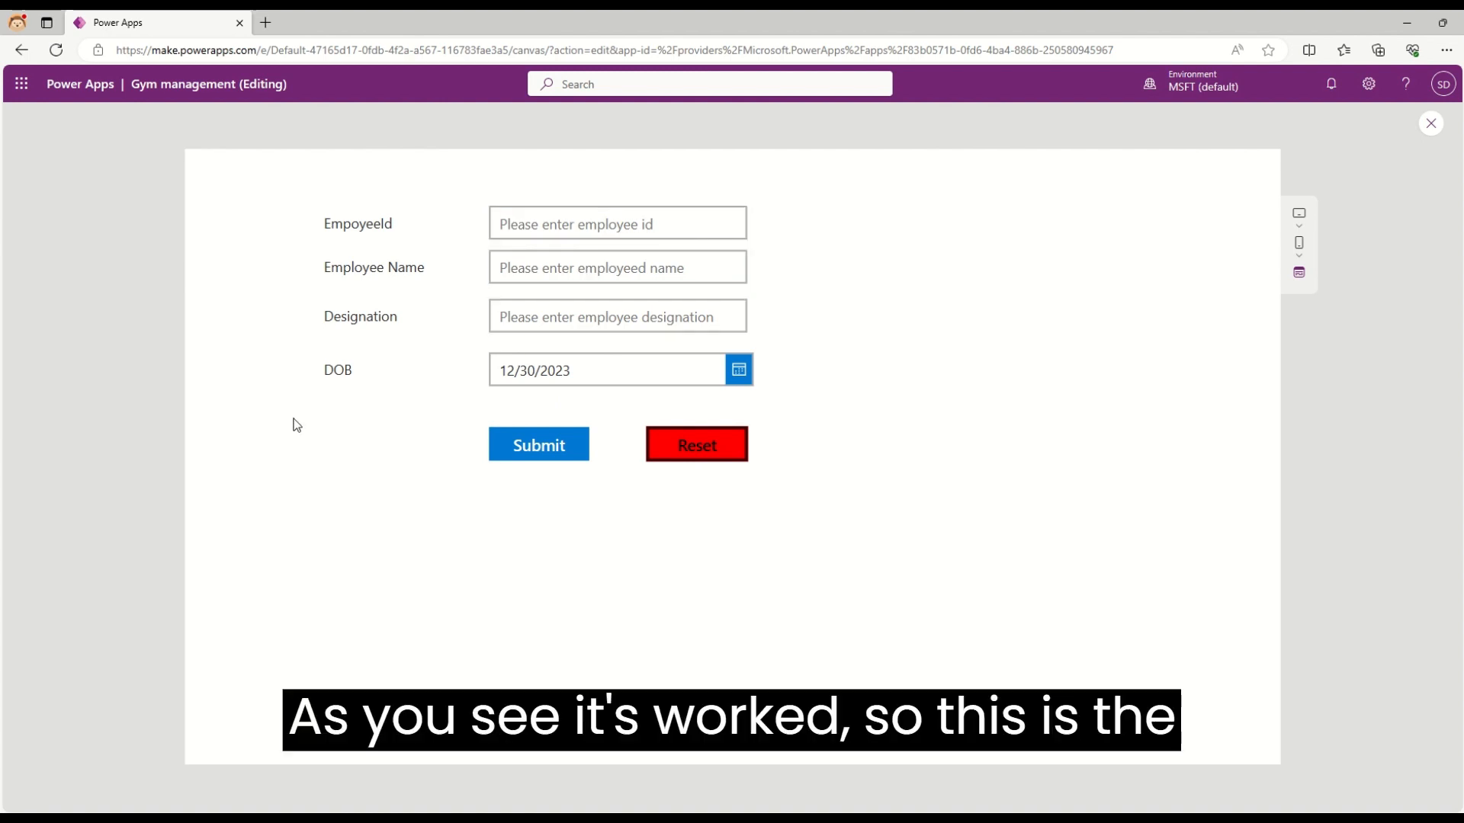
left_click(1428, 122)
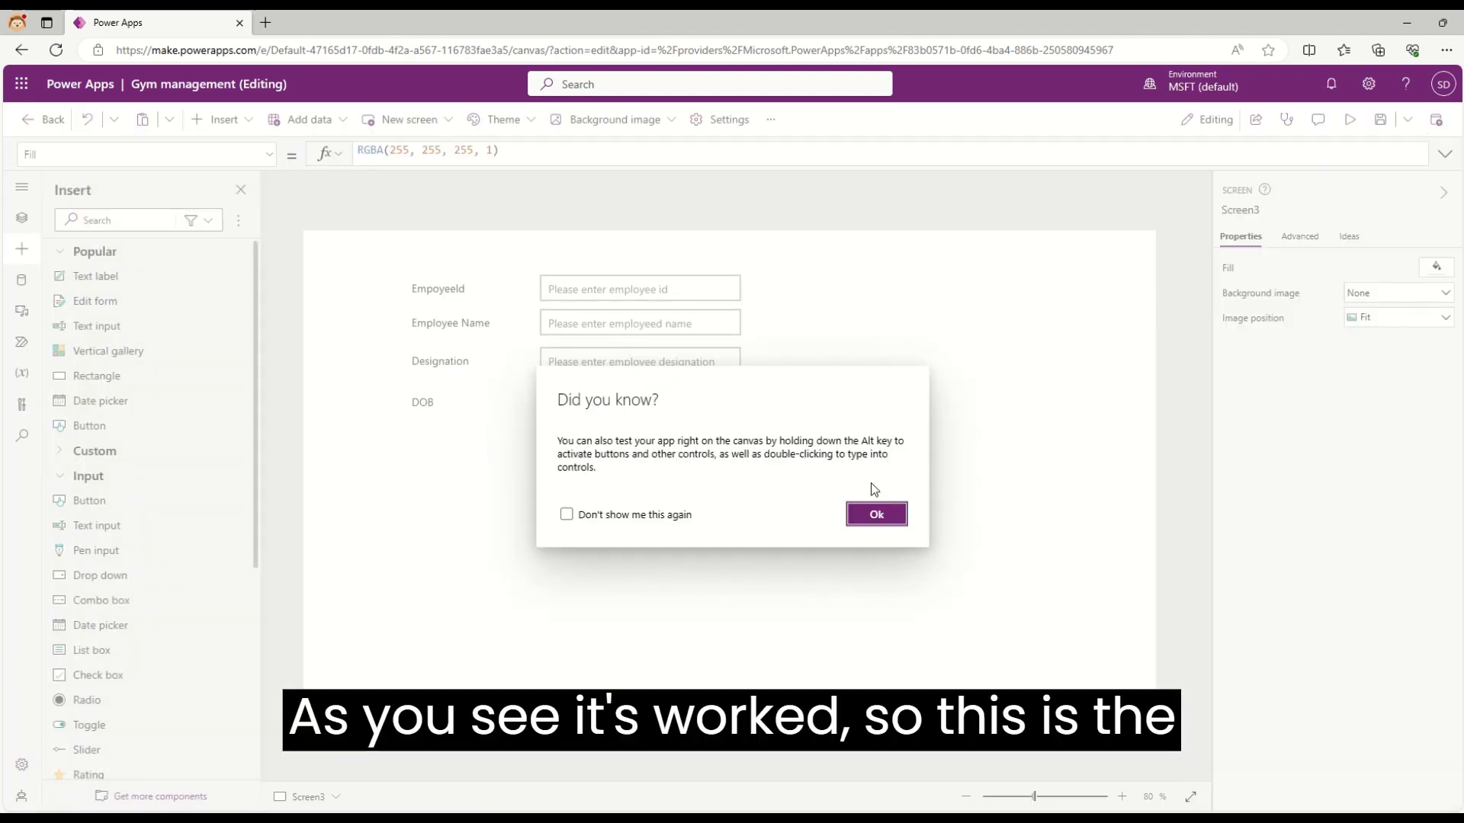
left_click(875, 514)
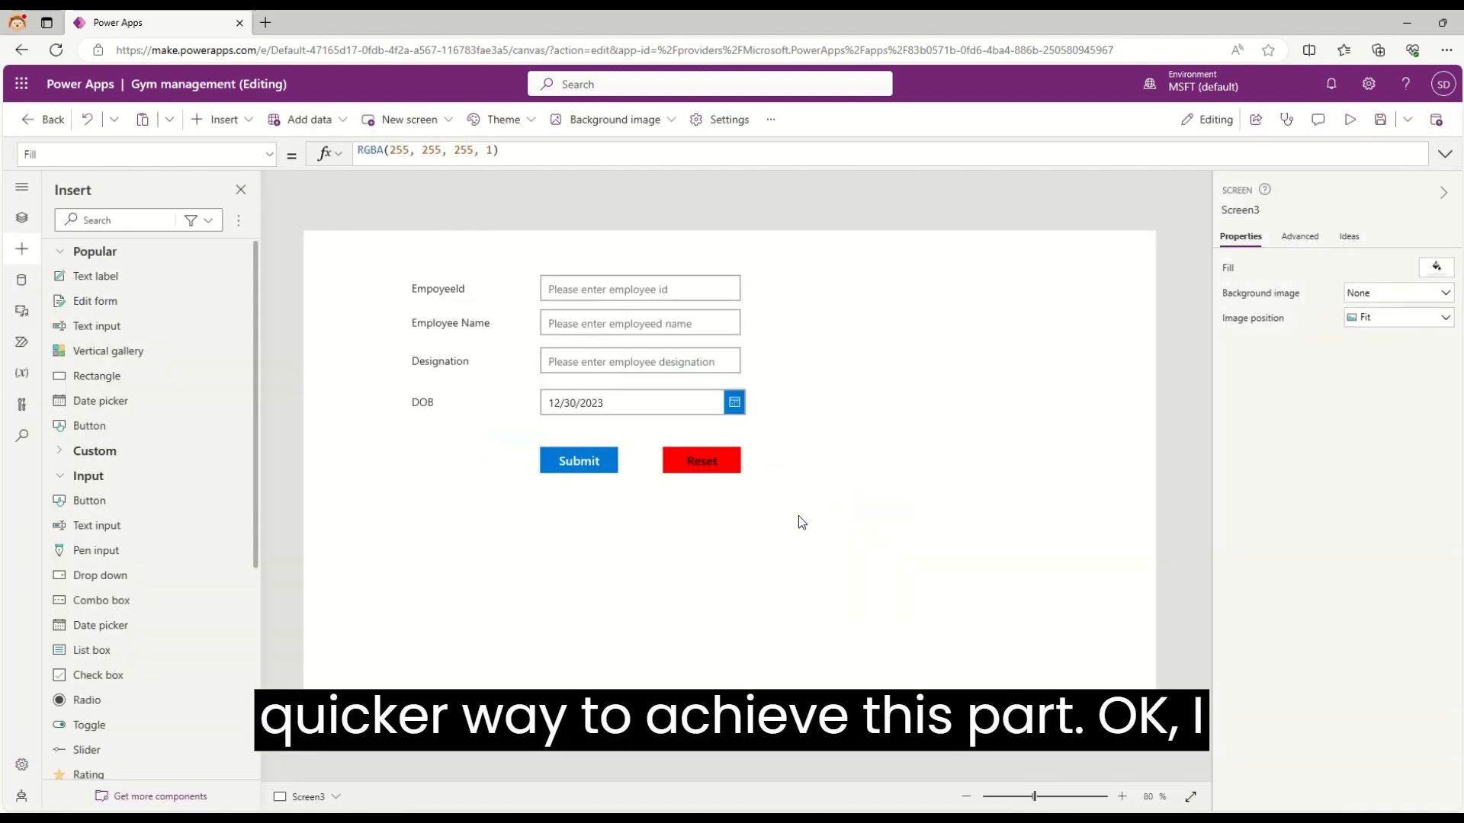